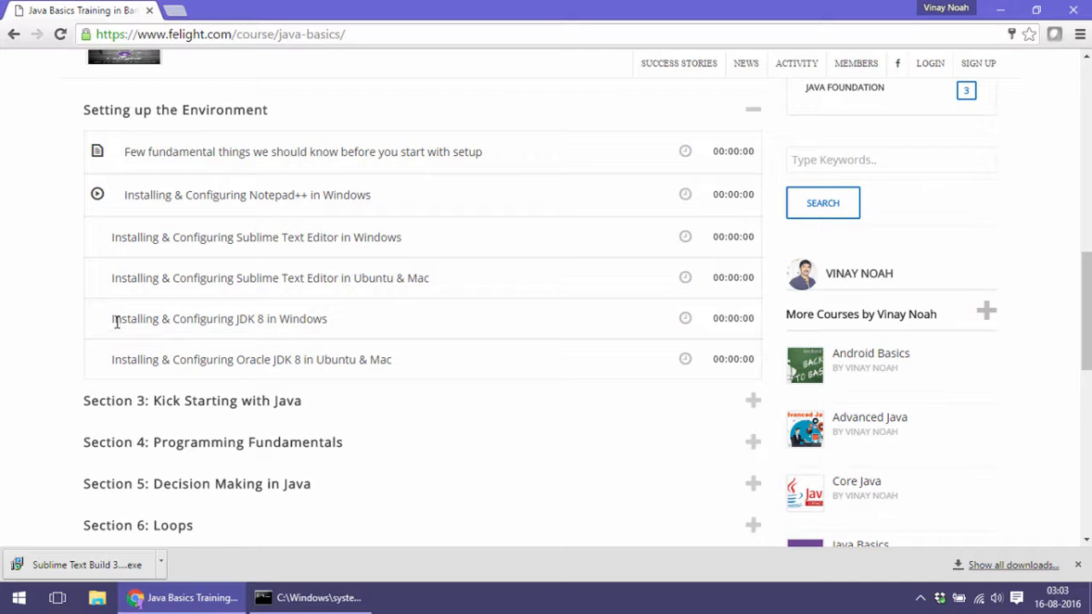
Google 'jdk for download' and reach Oracle's Java SE JDK download page.
double_click(219, 319)
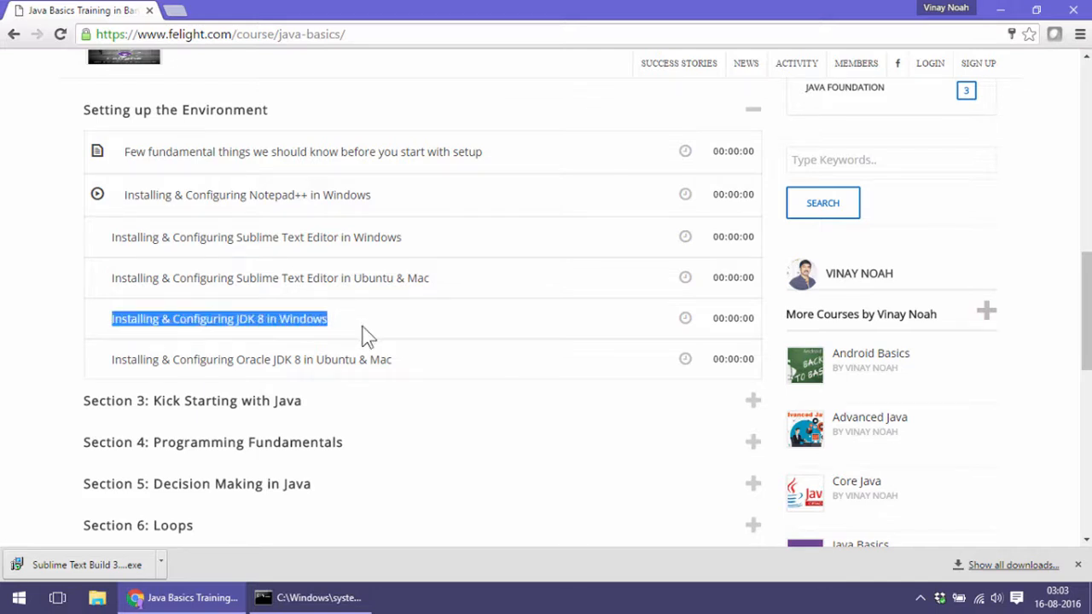
mouse_move(342, 441)
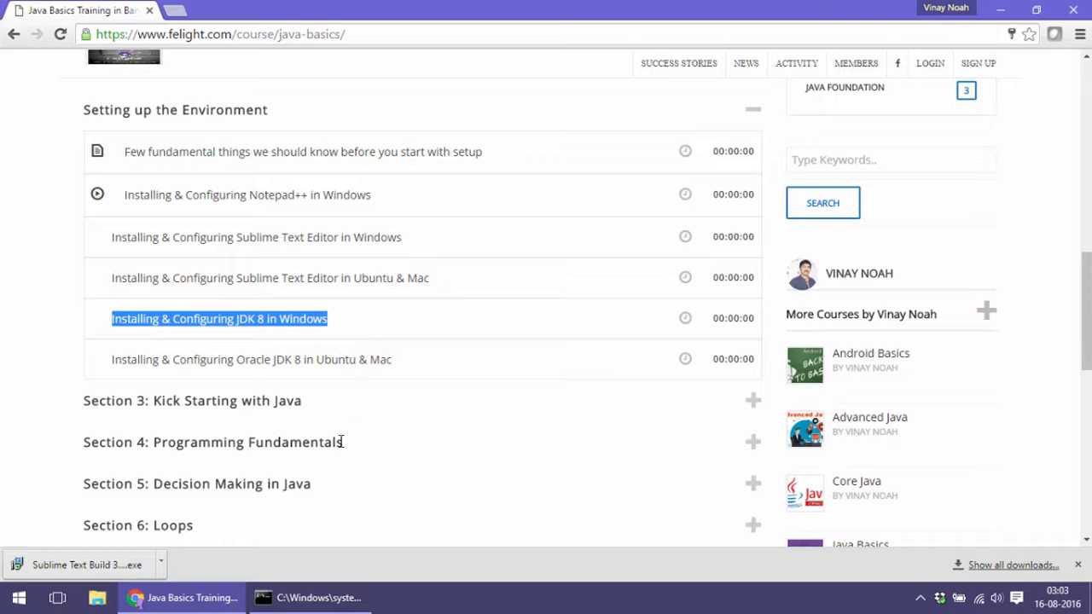
mouse_move(186, 16)
type("jd")
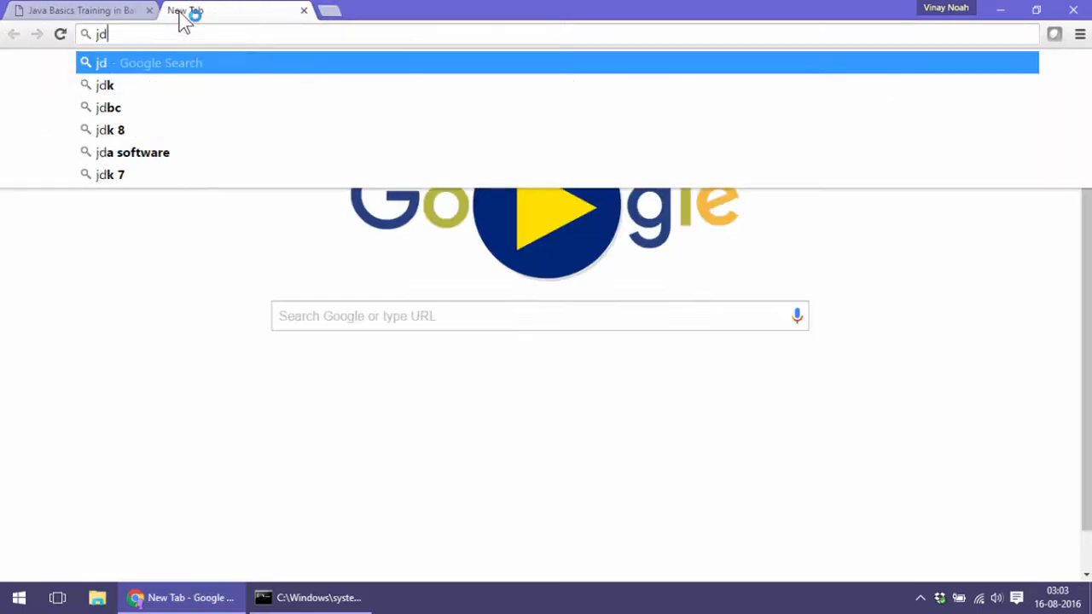
type("k for download")
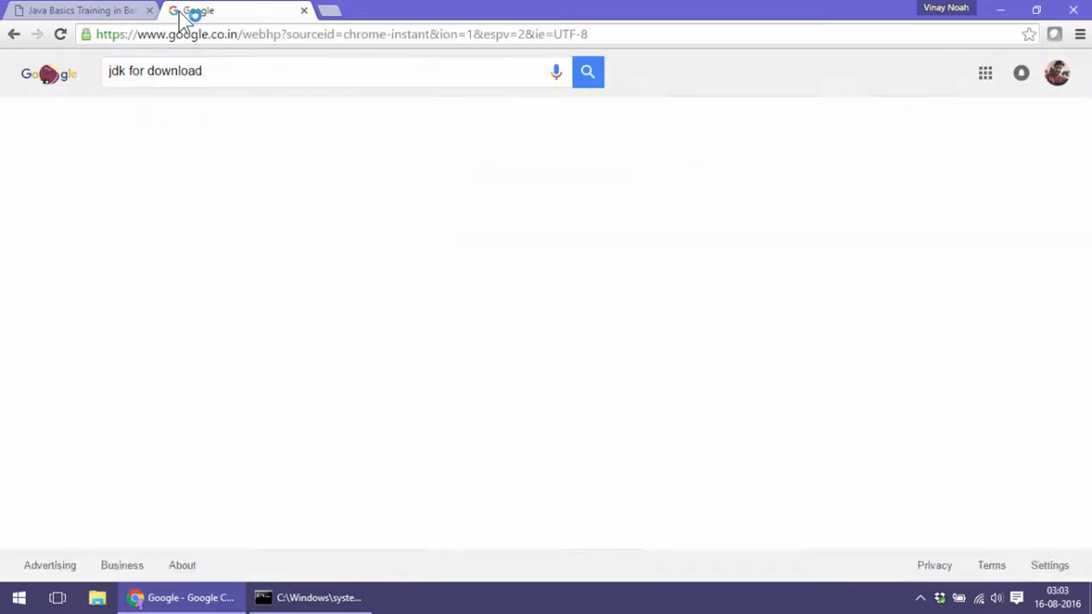
left_click(587, 72)
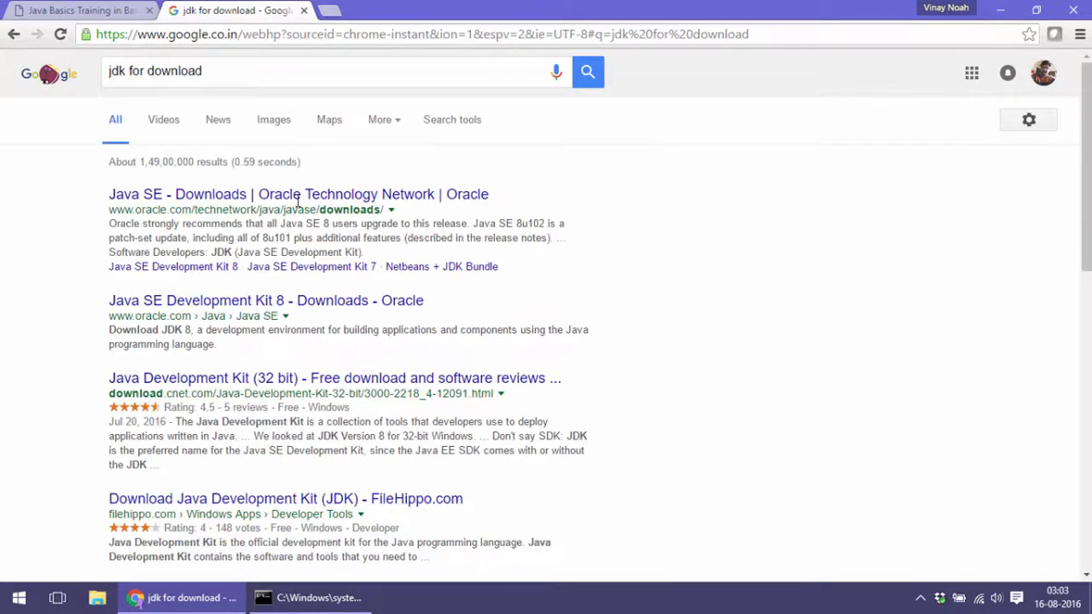
left_click(296, 195)
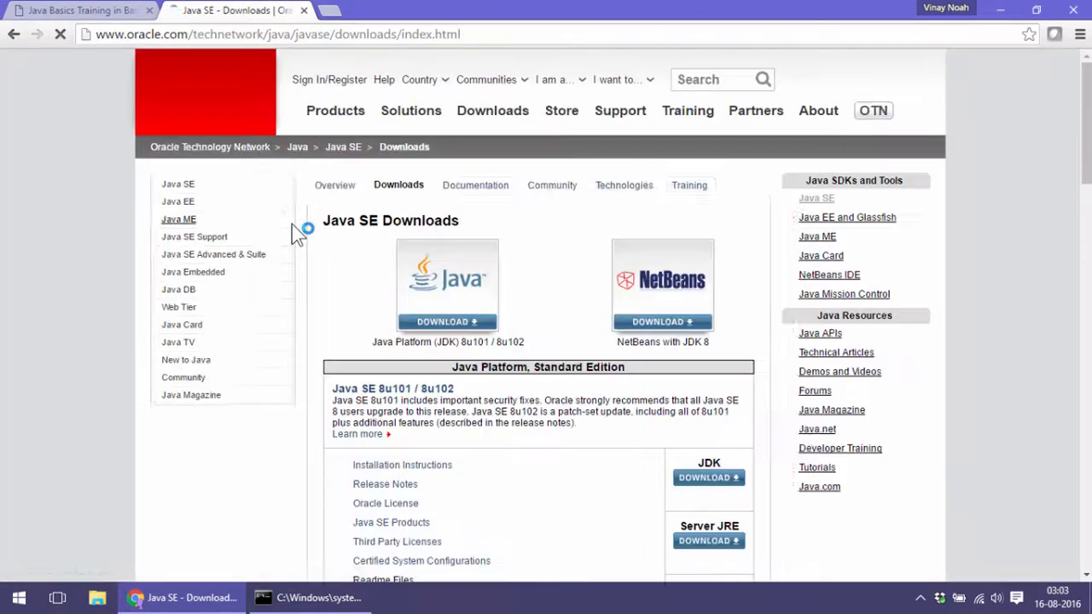
left_click(447, 321)
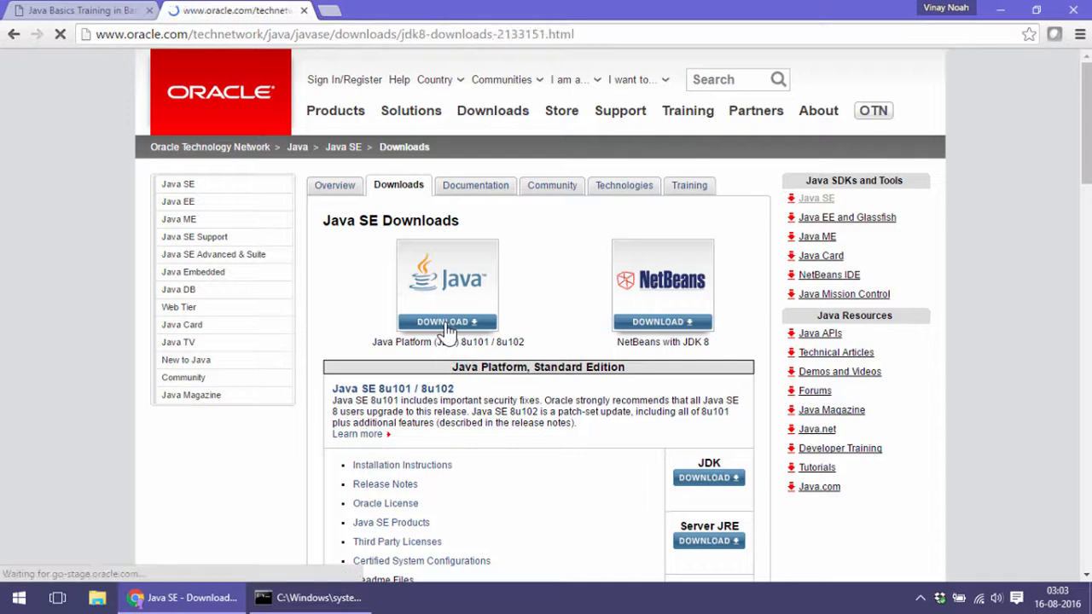
Accept the JDK 8u101 license agreement and find the Windows x64 installer row.
left_click(710, 478)
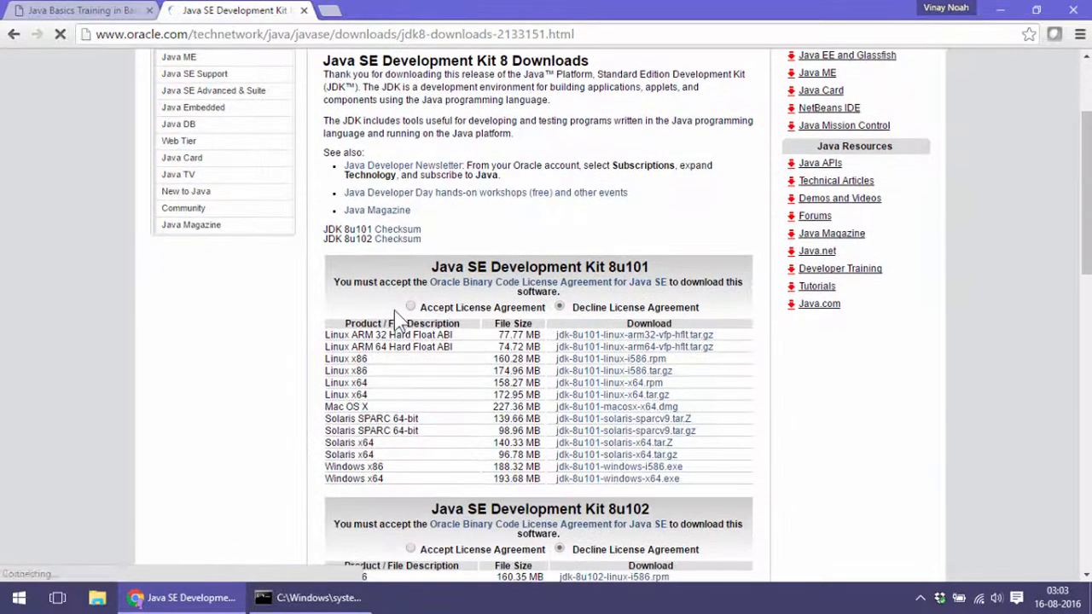
left_click(410, 307)
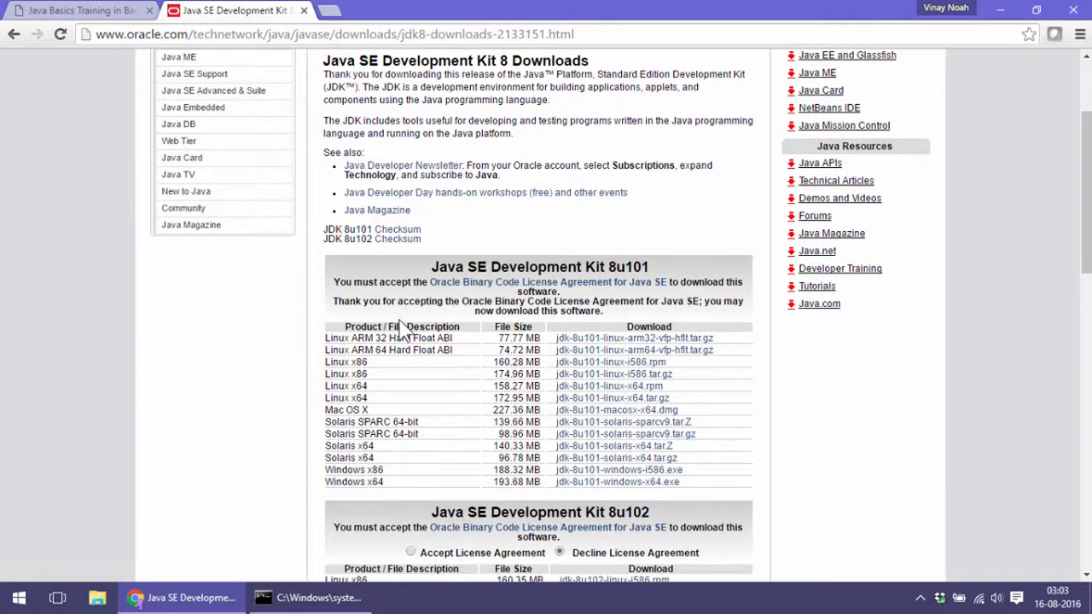
scroll("down", 3)
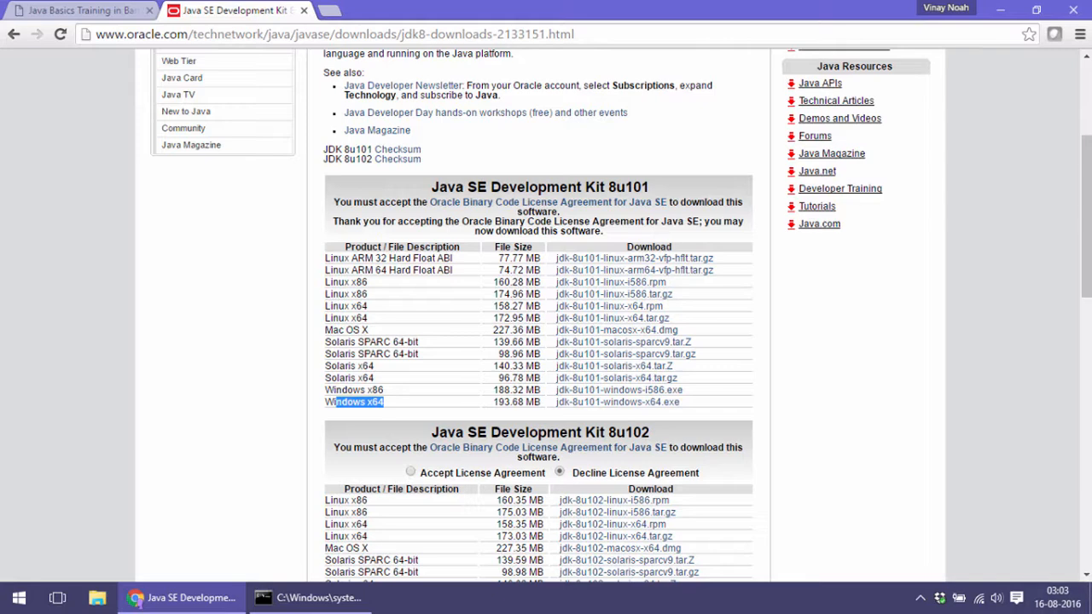
left_click(19, 597)
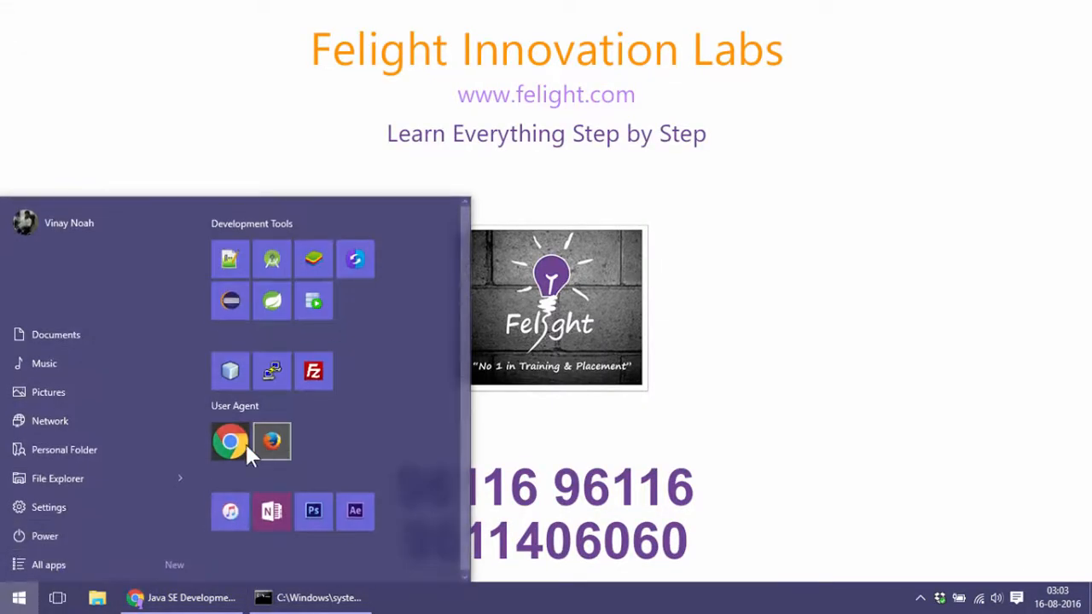
Check This PC's Properties for a 64-bit Windows 10 system, then return to the Oracle page.
left_click(58, 478)
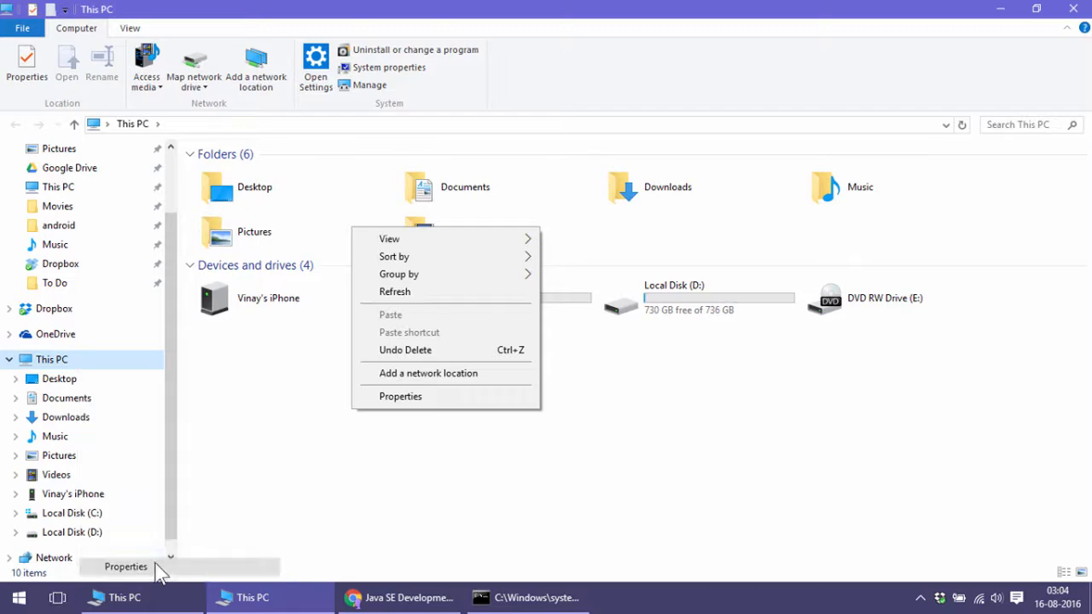
left_click(399, 396)
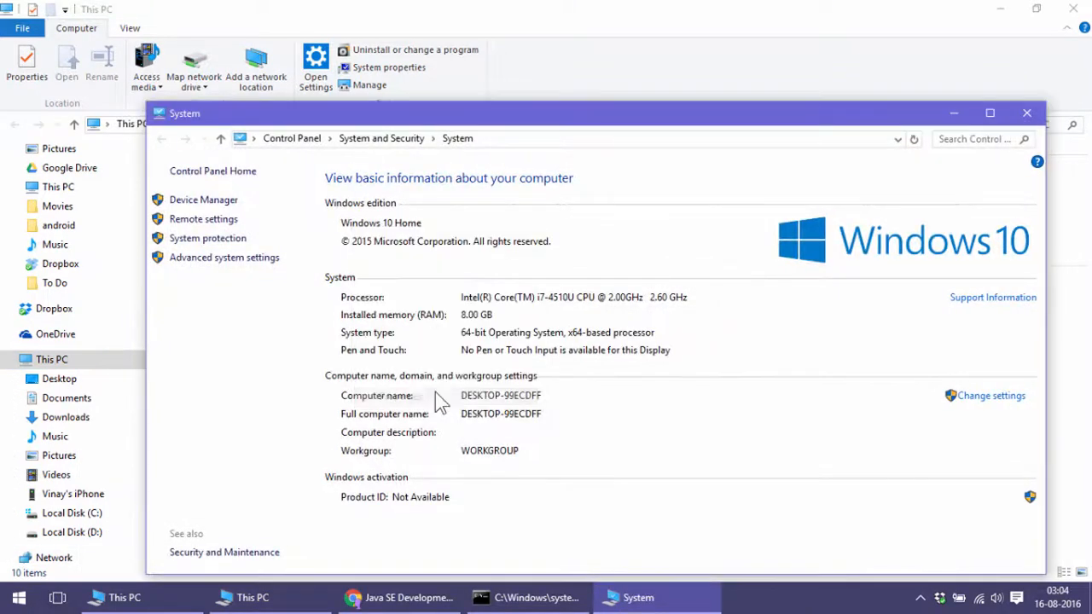
left_click(990, 113)
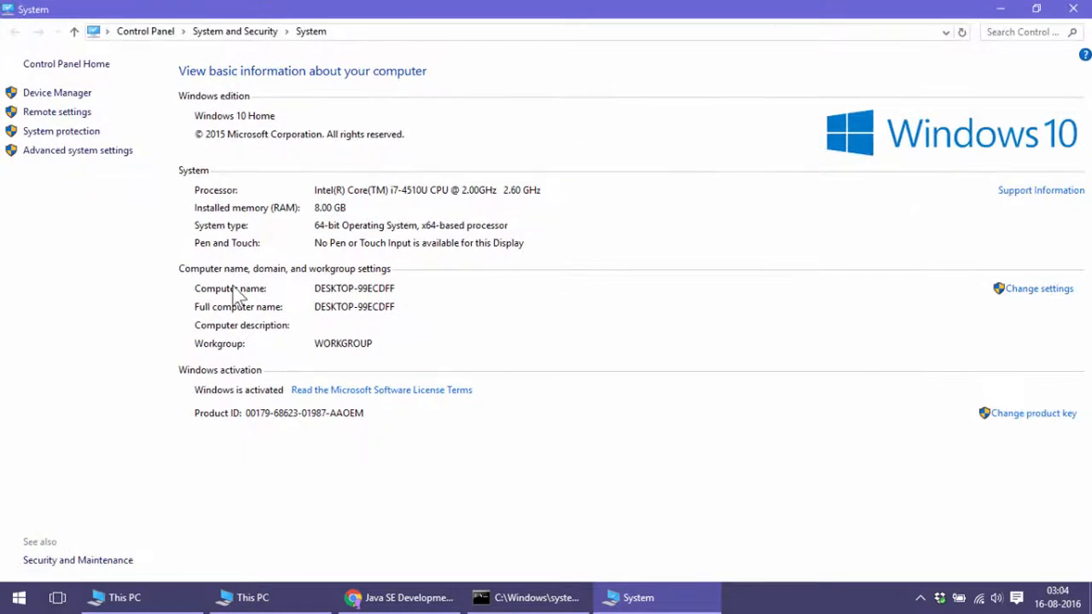
mouse_move(323, 253)
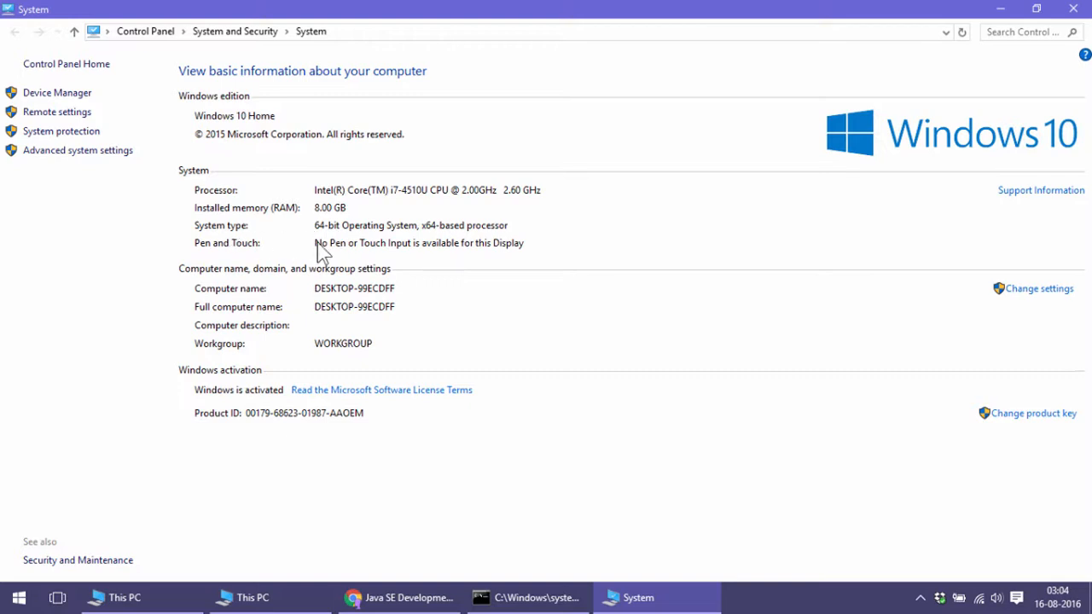
mouse_move(420, 239)
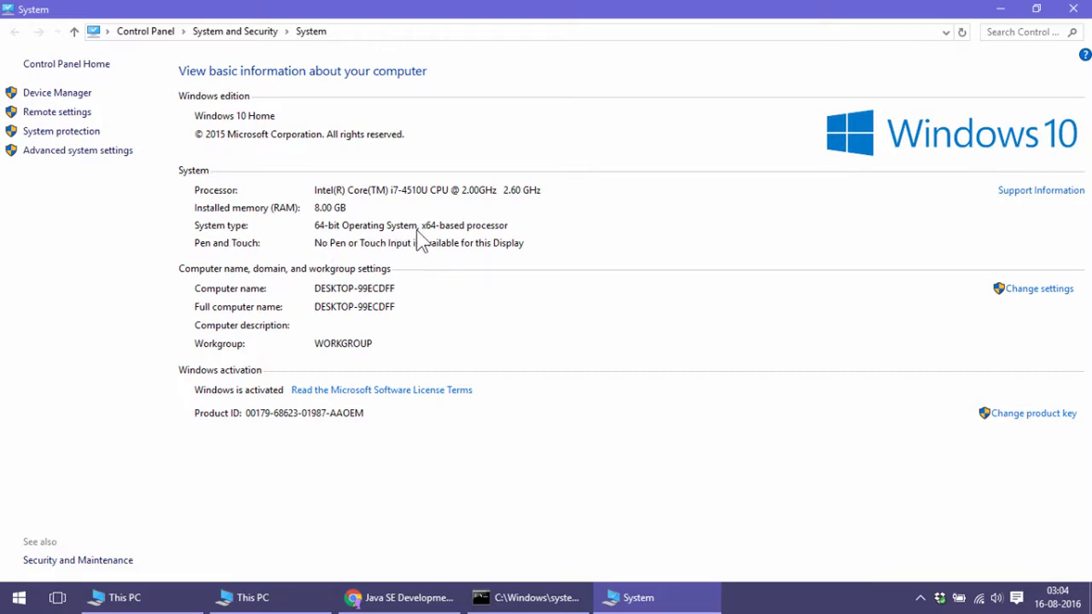
mouse_move(351, 294)
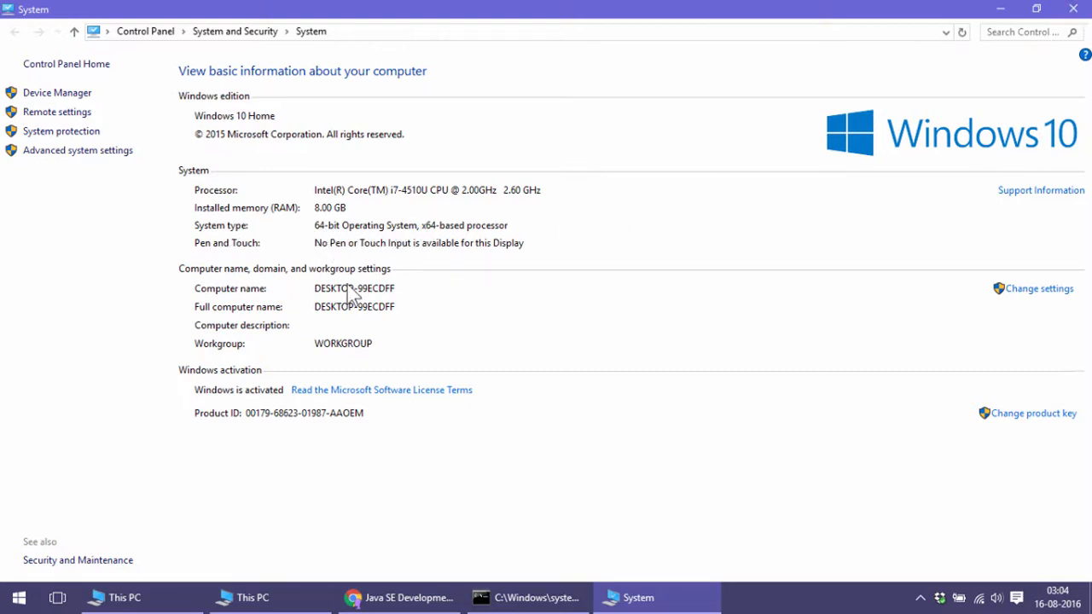
left_click(251, 598)
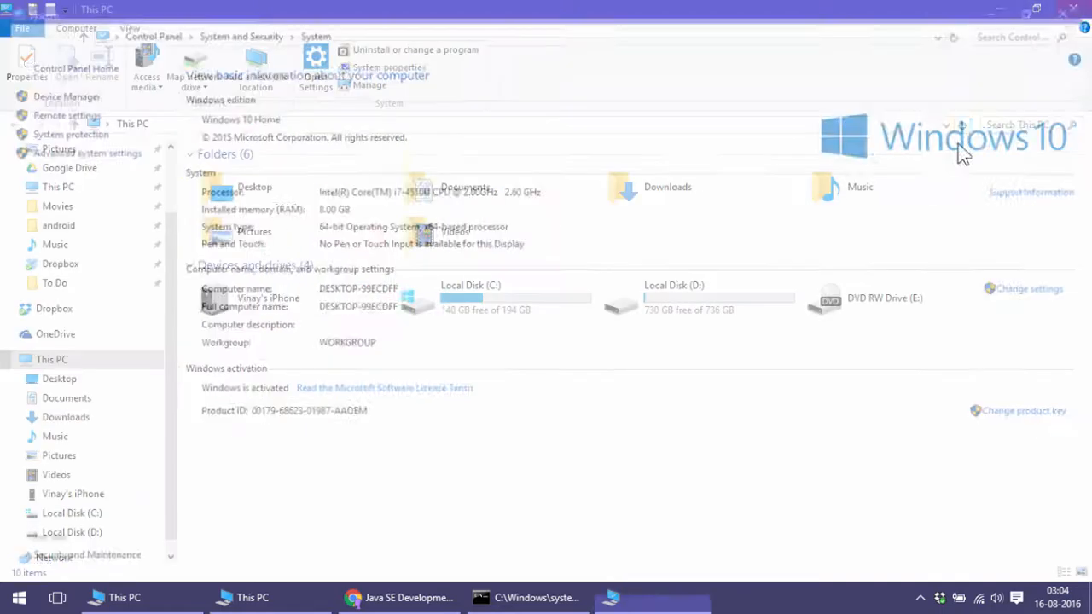
left_click(401, 598)
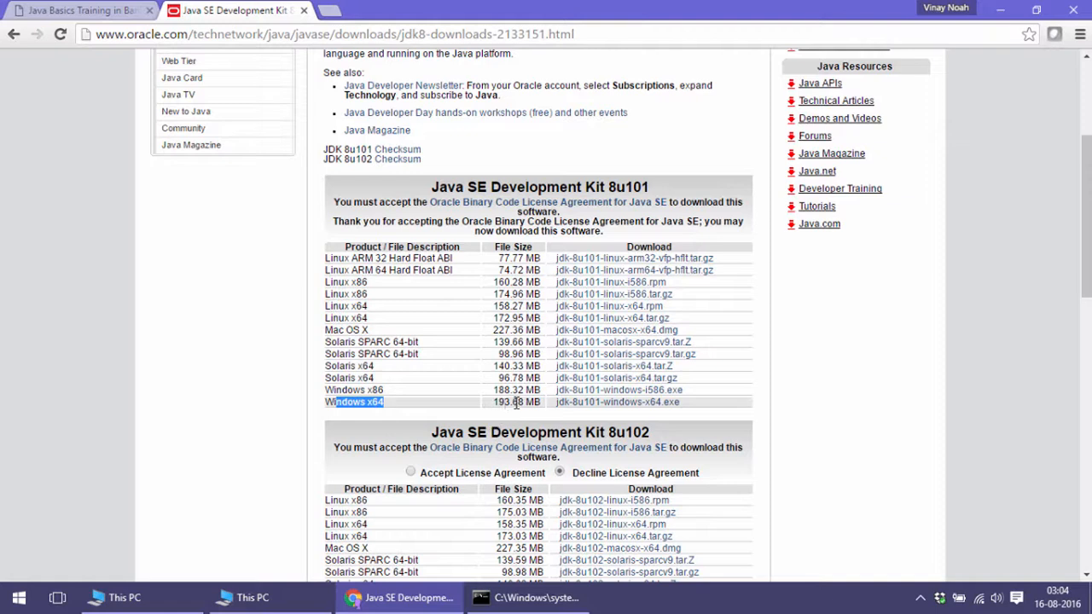
mouse_move(662, 411)
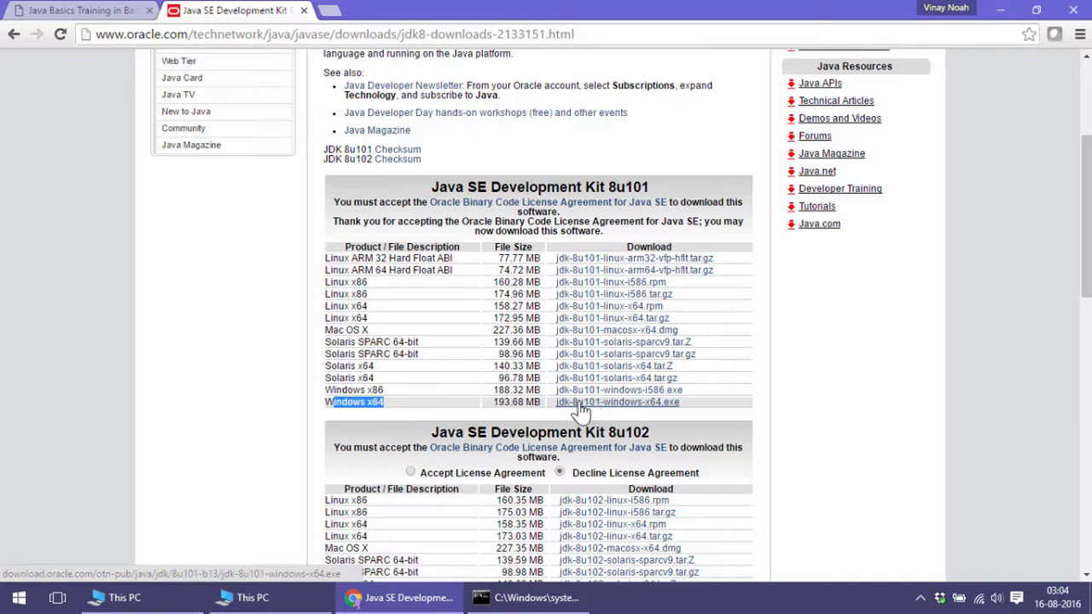
mouse_move(598, 412)
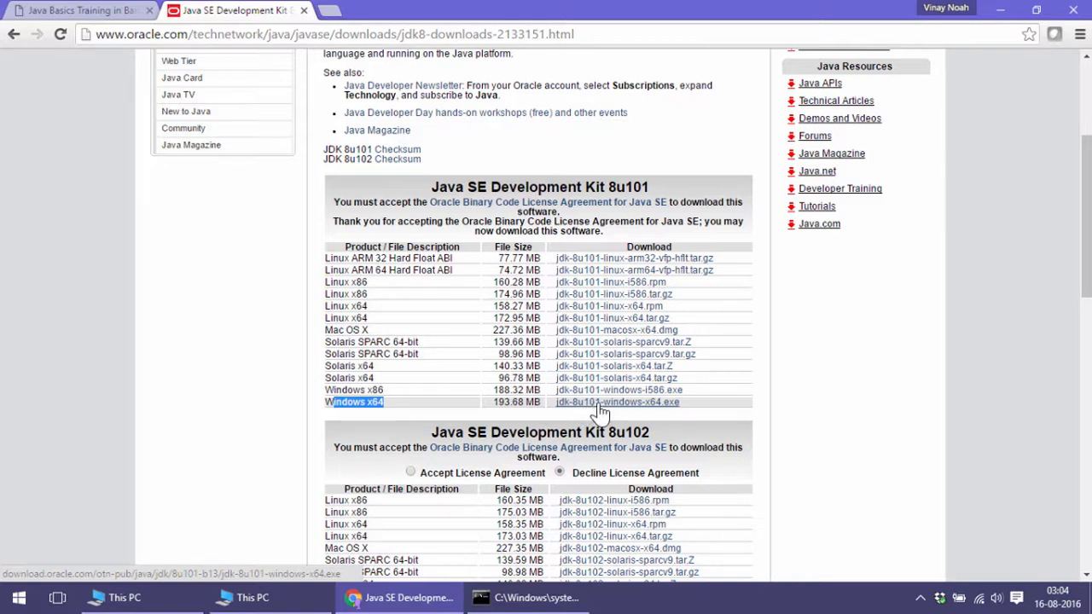
mouse_move(581, 416)
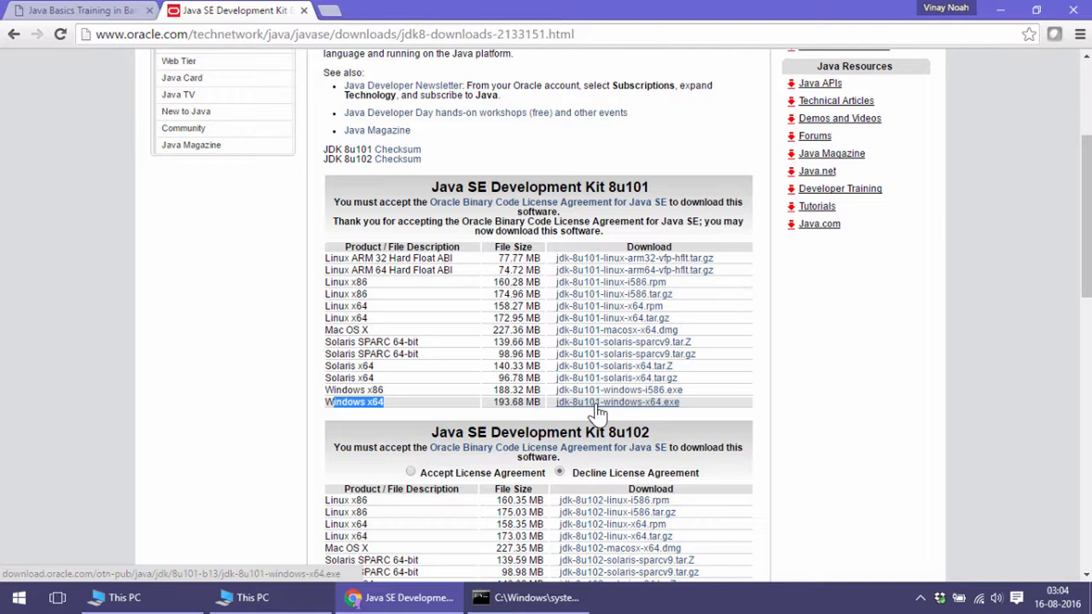
mouse_move(601, 414)
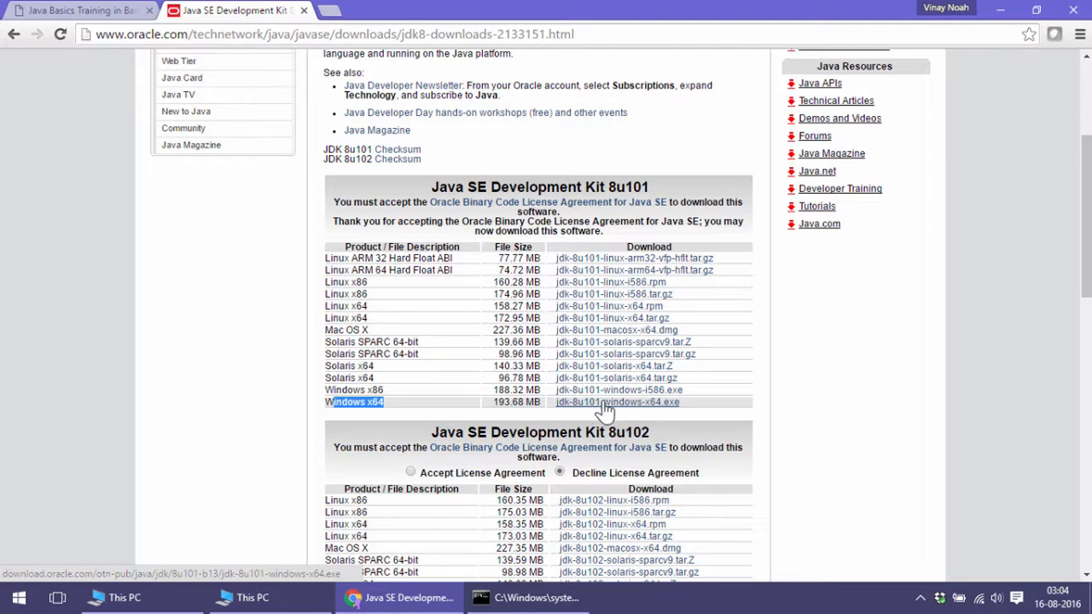
Download jdk-8u101-windows-x64.exe and show the downloaded file's options.
left_click(618, 402)
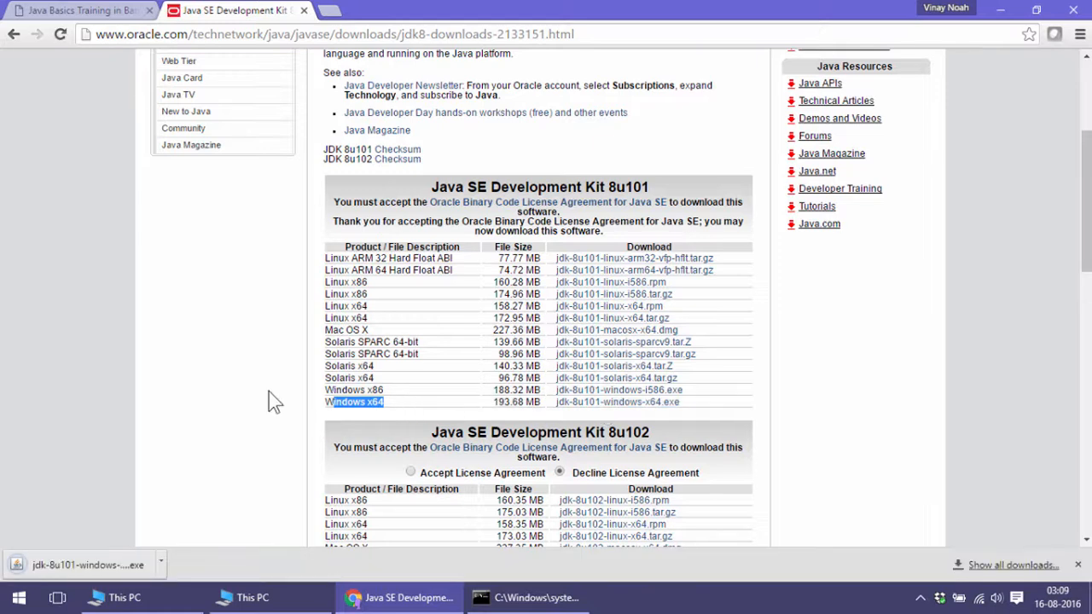
mouse_move(157, 488)
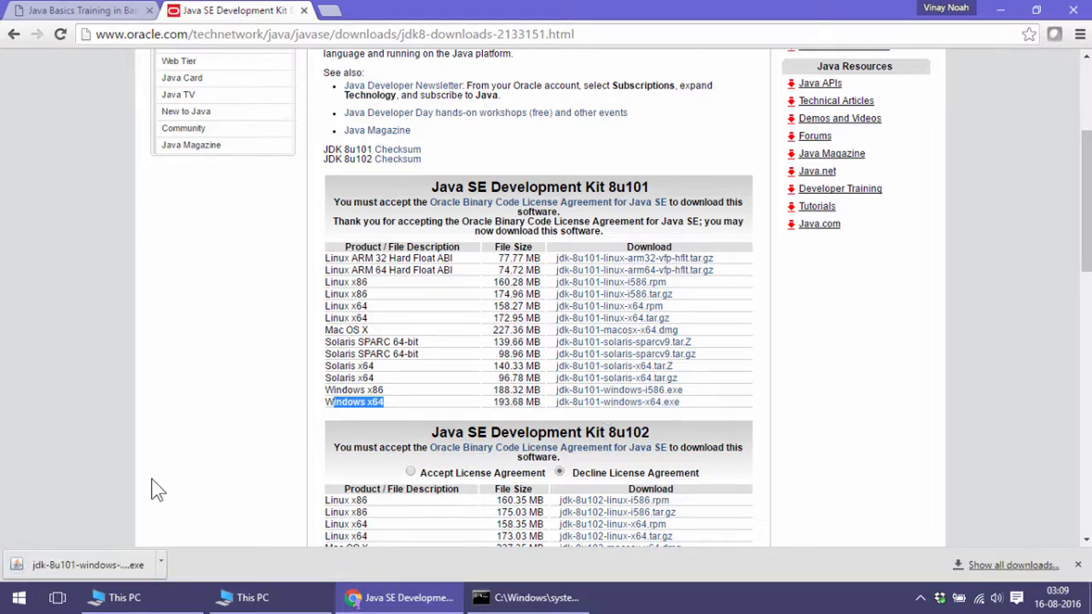
left_click(161, 565)
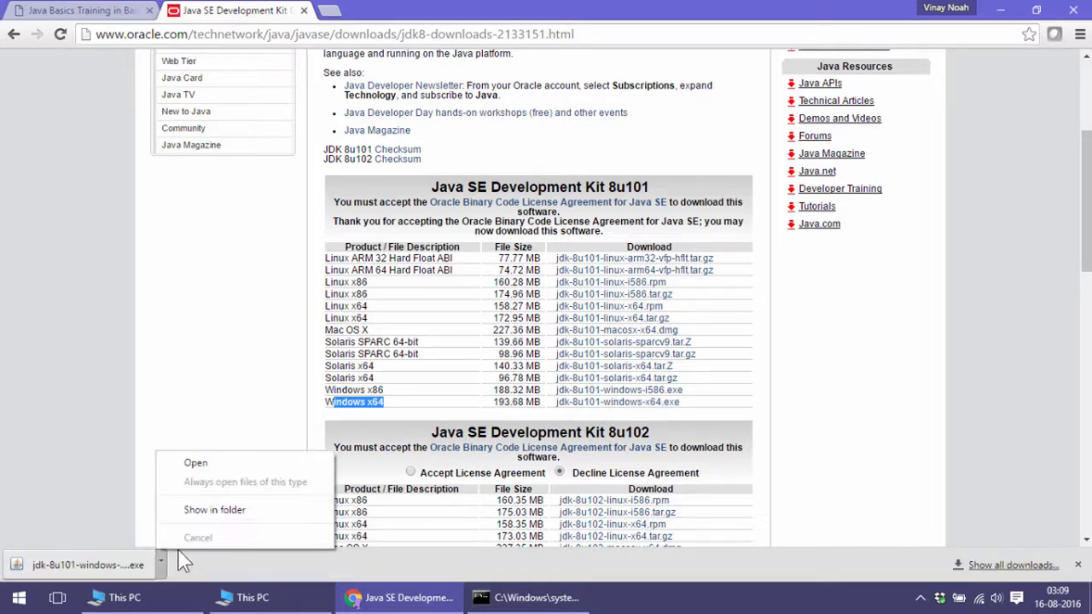
Show the downloaded jdk-8u101-windows-x64 installer in D:\Software\Java and select it.
left_click(215, 508)
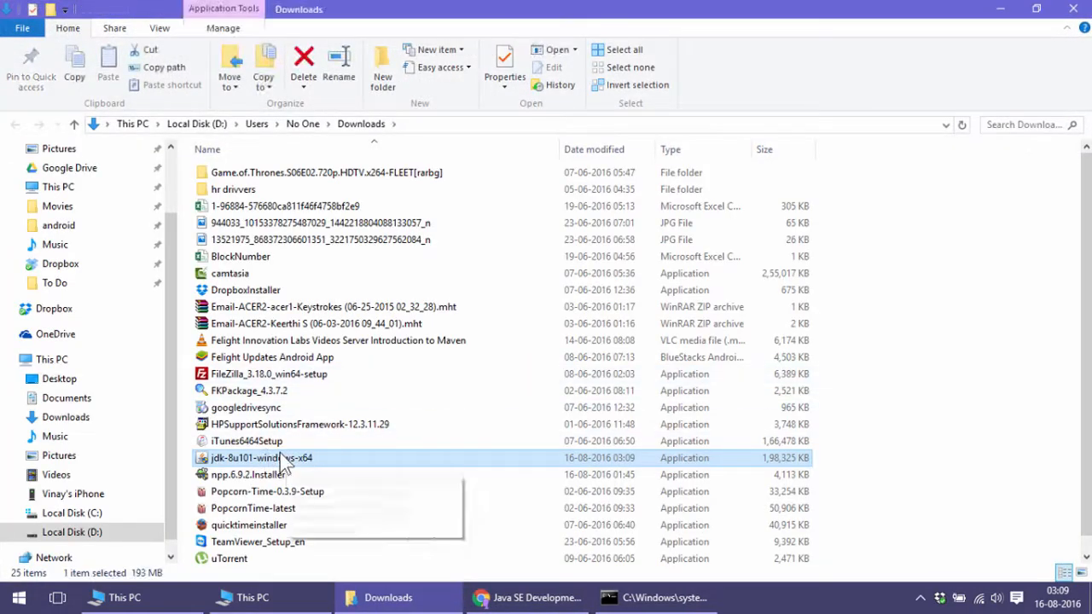
right_click(263, 457)
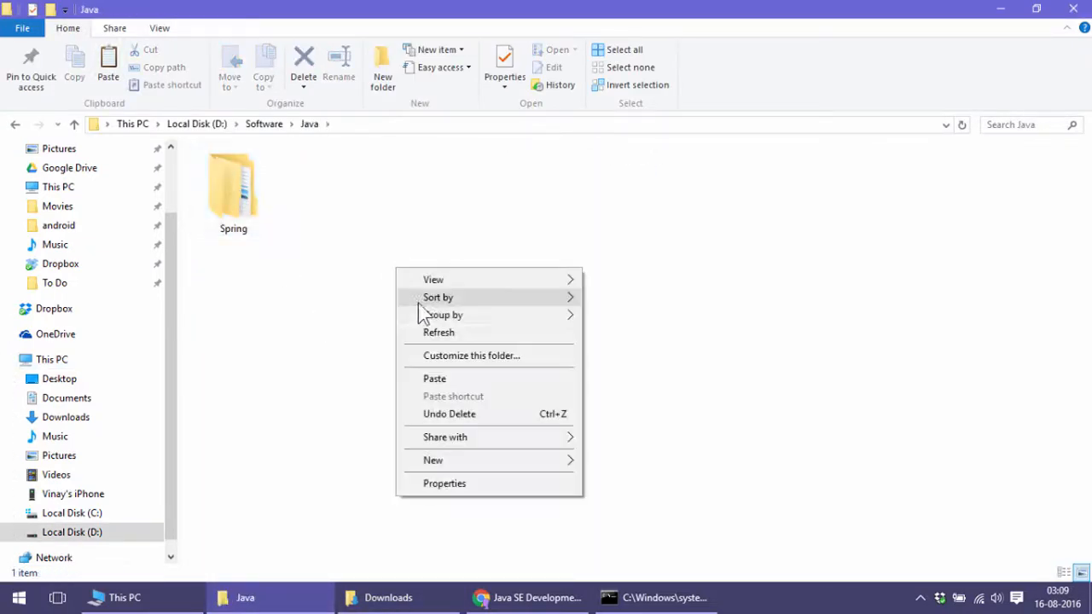
left_click(433, 379)
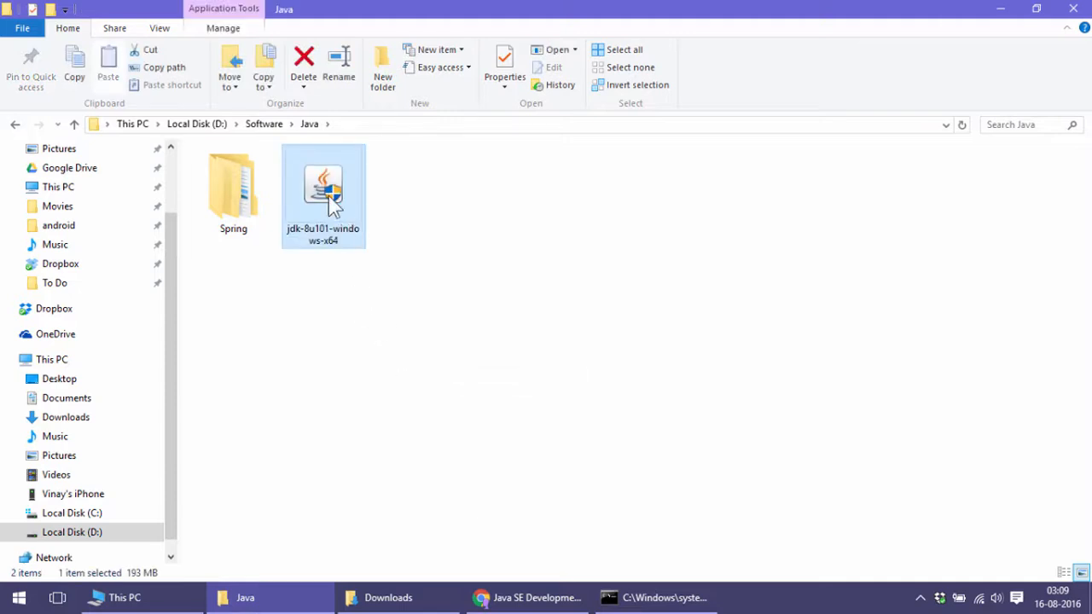
mouse_move(317, 237)
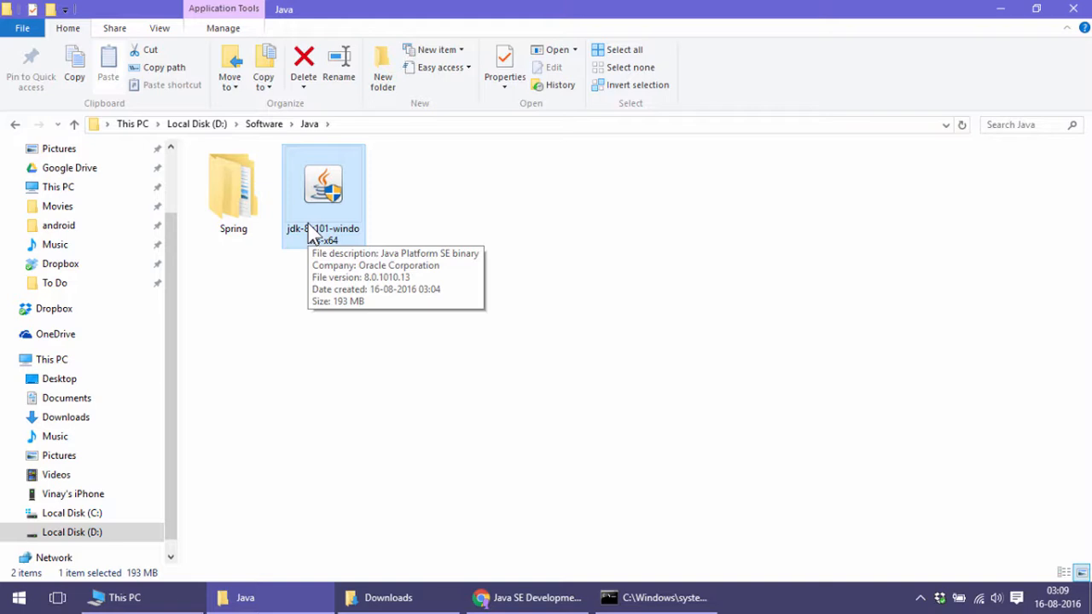
mouse_move(323, 253)
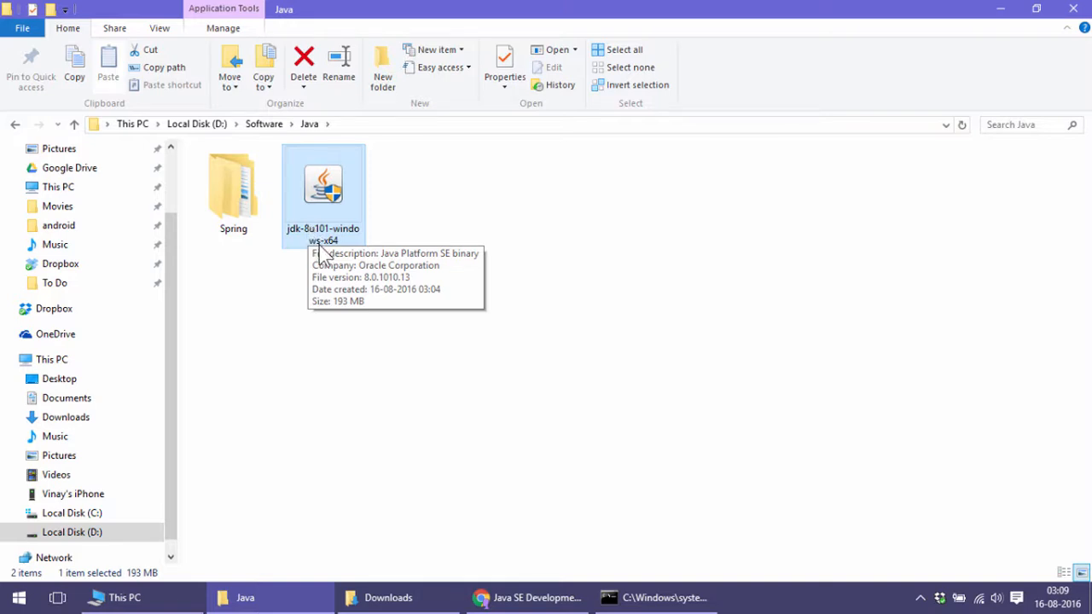
mouse_move(327, 243)
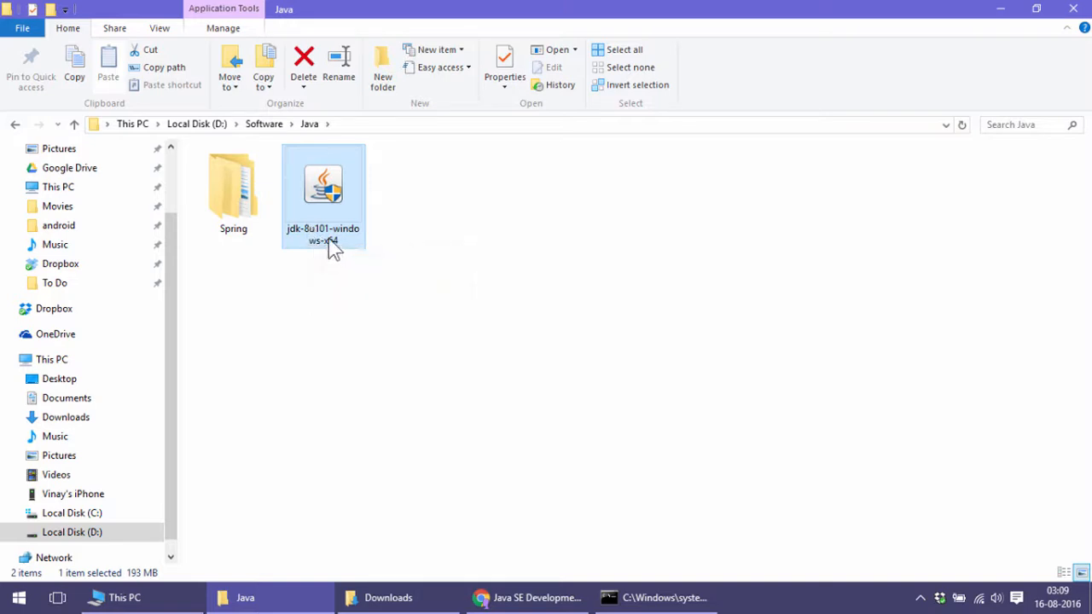
mouse_move(323, 204)
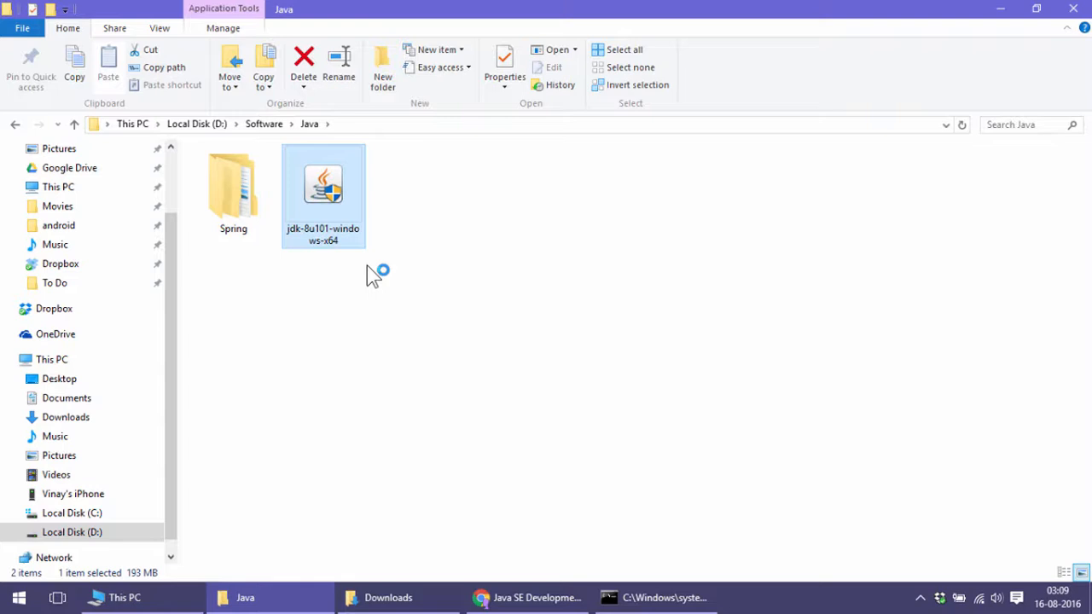
mouse_move(467, 389)
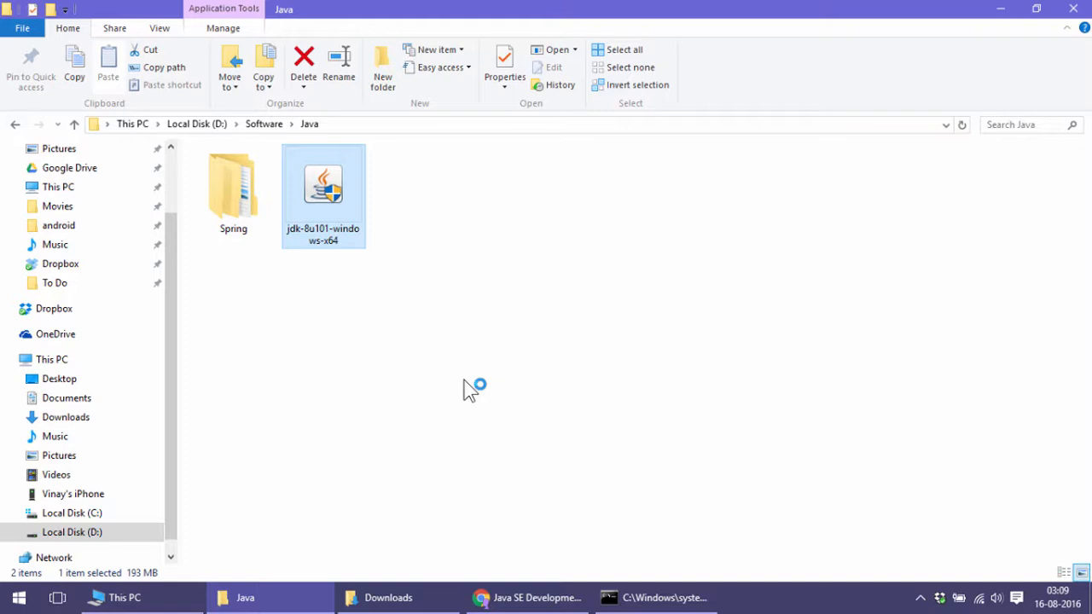
Run the JDK 8u101 installer, keeping the default JDK and JRE destination folders.
double_click(323, 186)
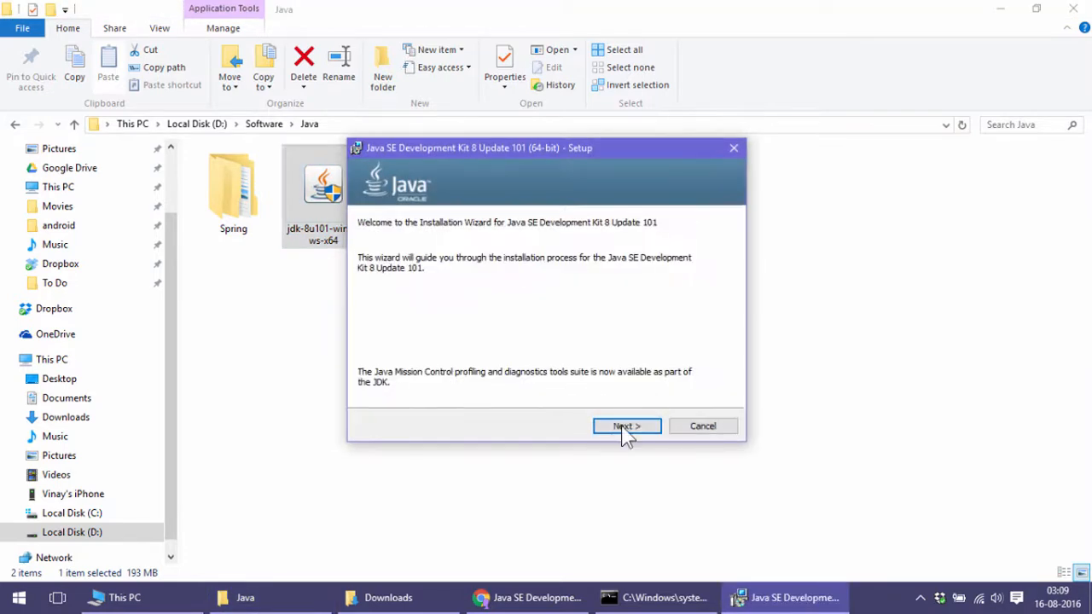
left_click(627, 427)
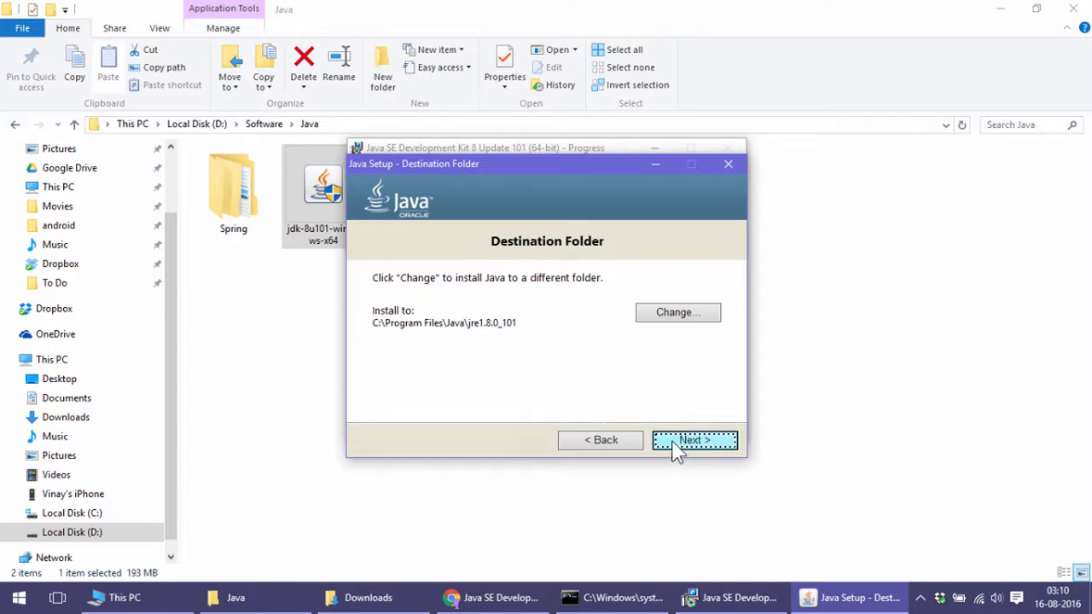
left_click(695, 440)
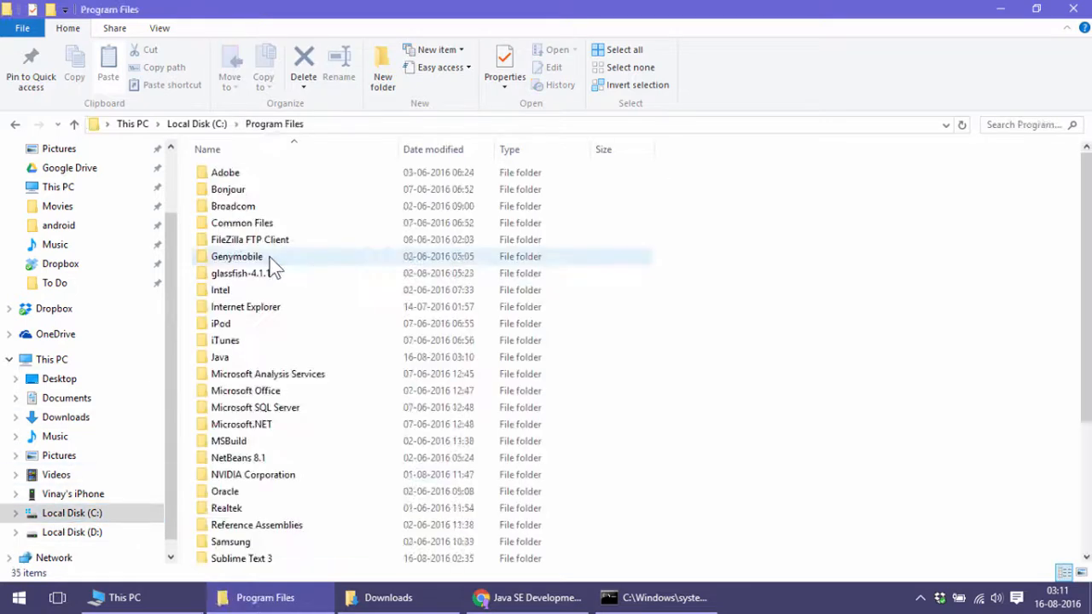
Browse to C:\Program Files\Java\jdk1.8.0_101\bin and confirm java and javac are present.
double_click(218, 357)
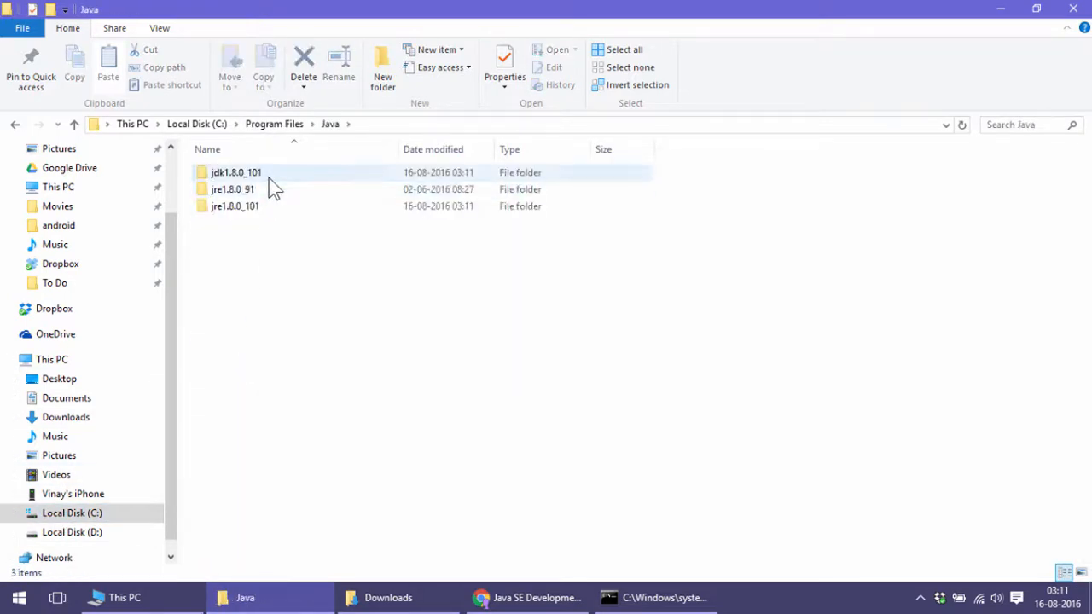
double_click(235, 172)
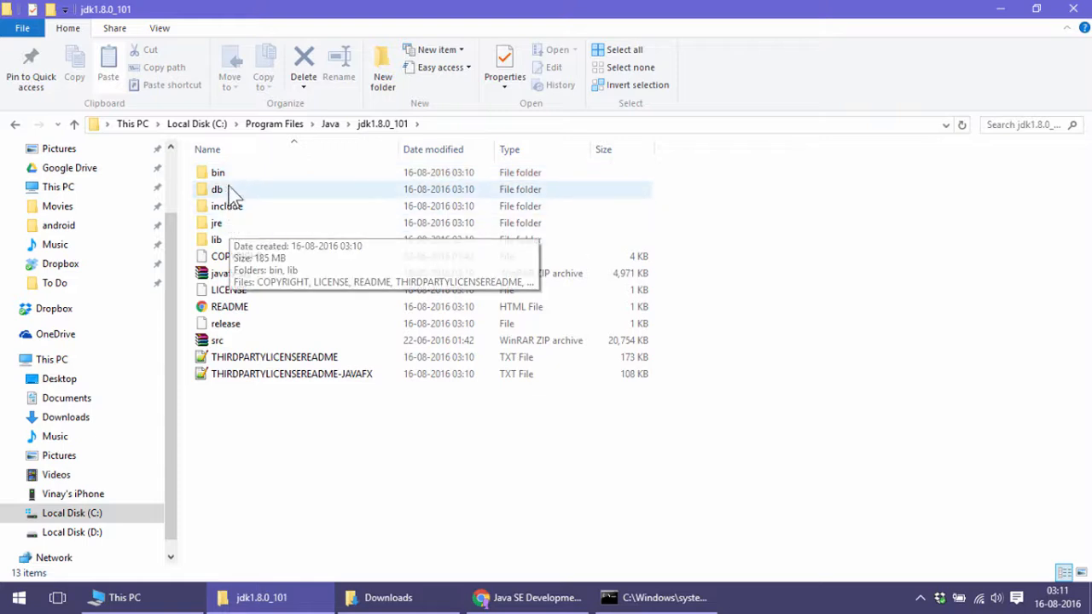
double_click(219, 172)
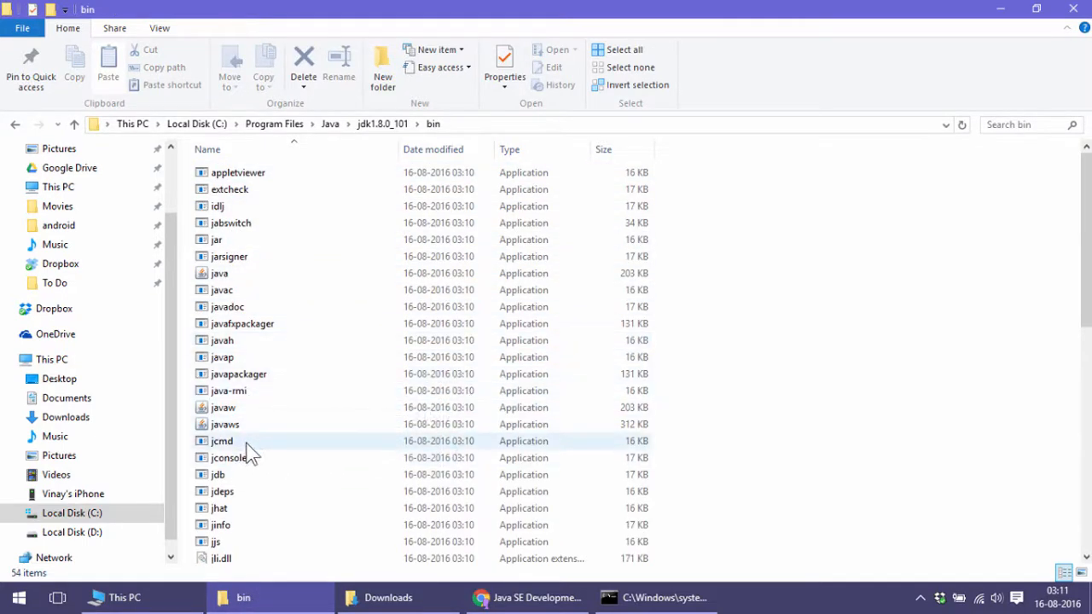
mouse_move(223, 391)
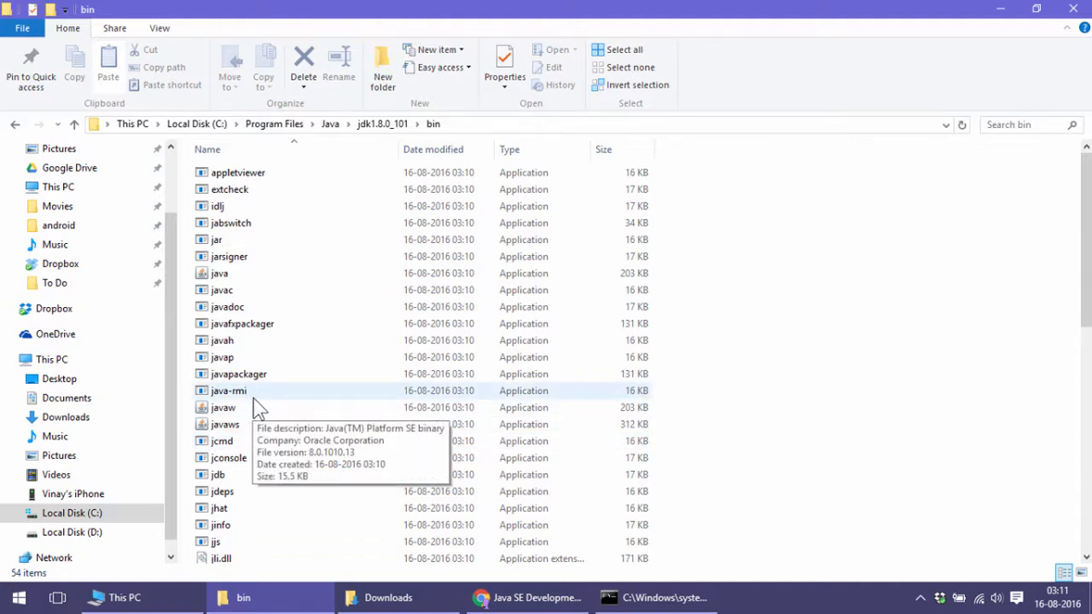
mouse_move(247, 374)
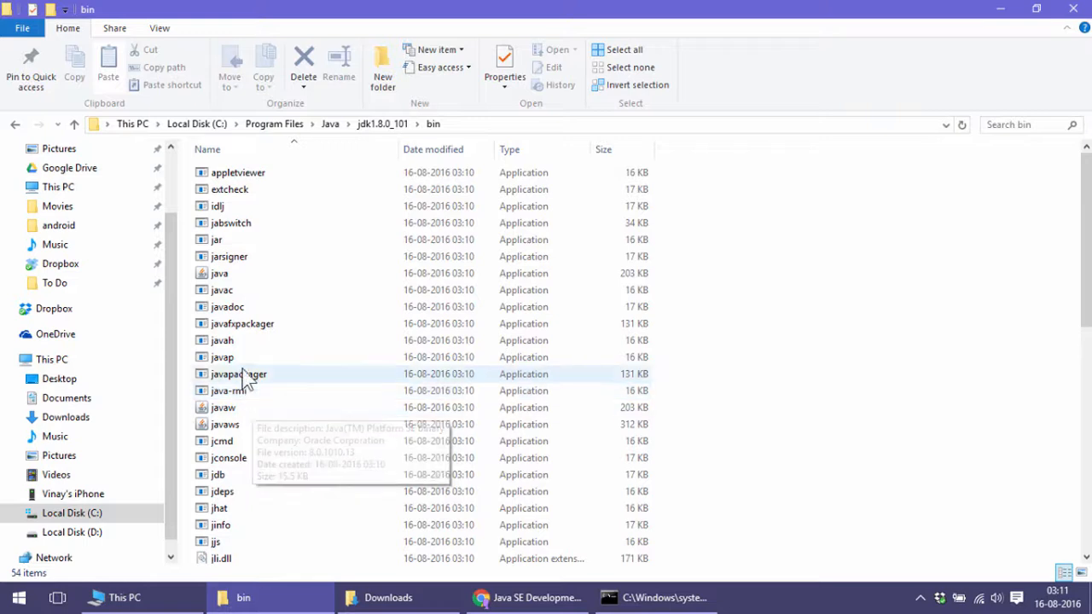
left_click(218, 274)
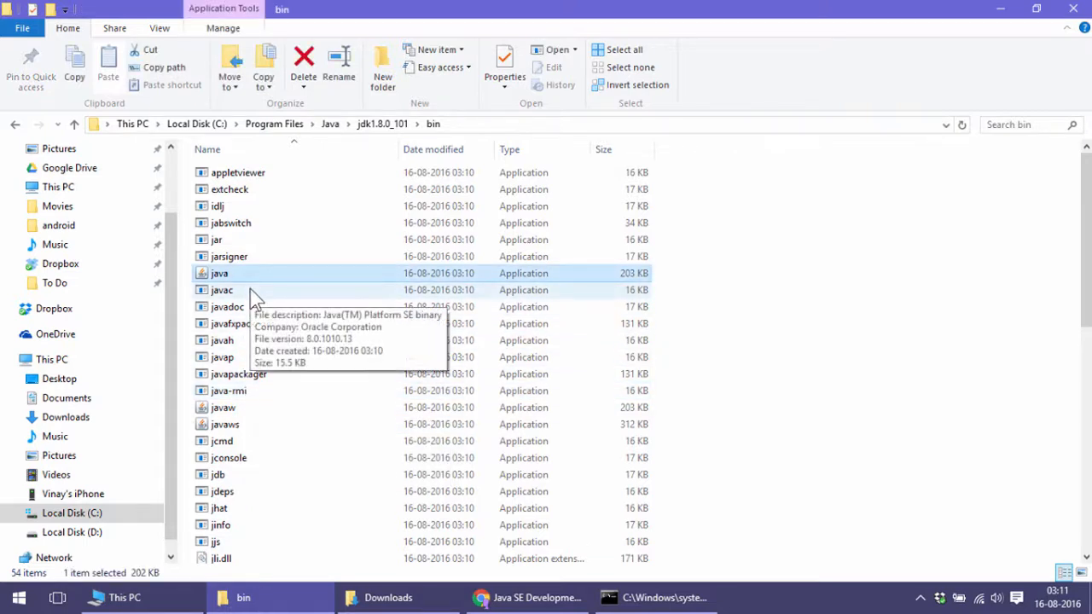
left_click(221, 290)
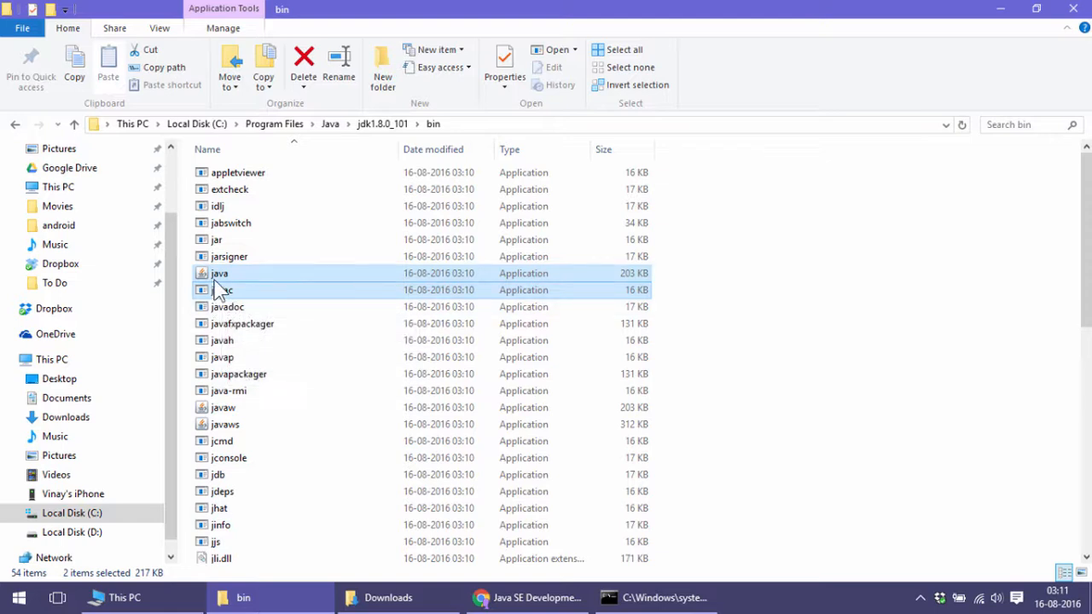
mouse_move(219, 273)
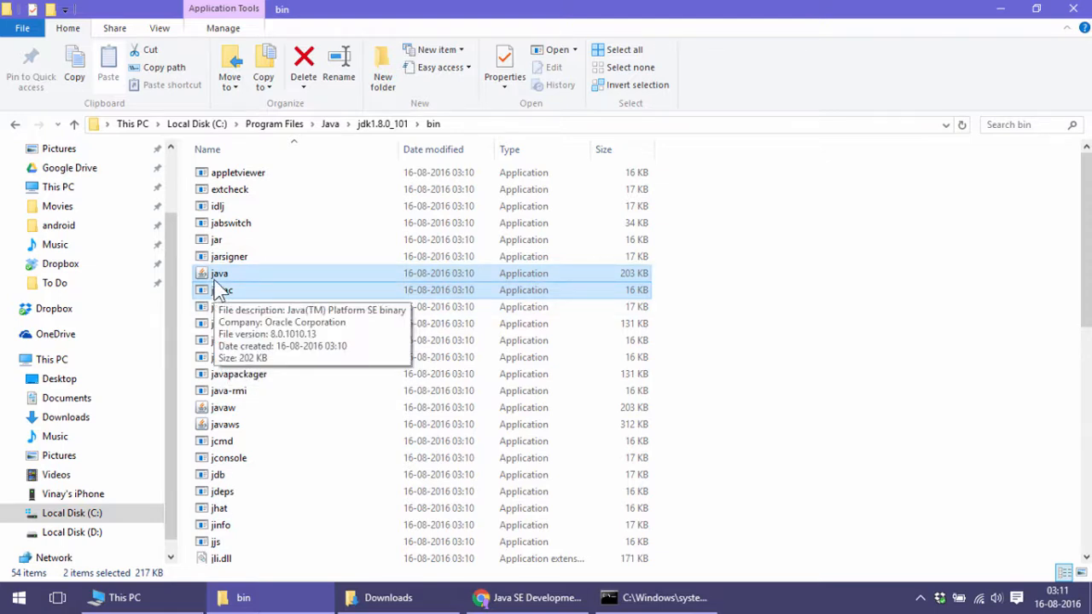
mouse_move(335, 260)
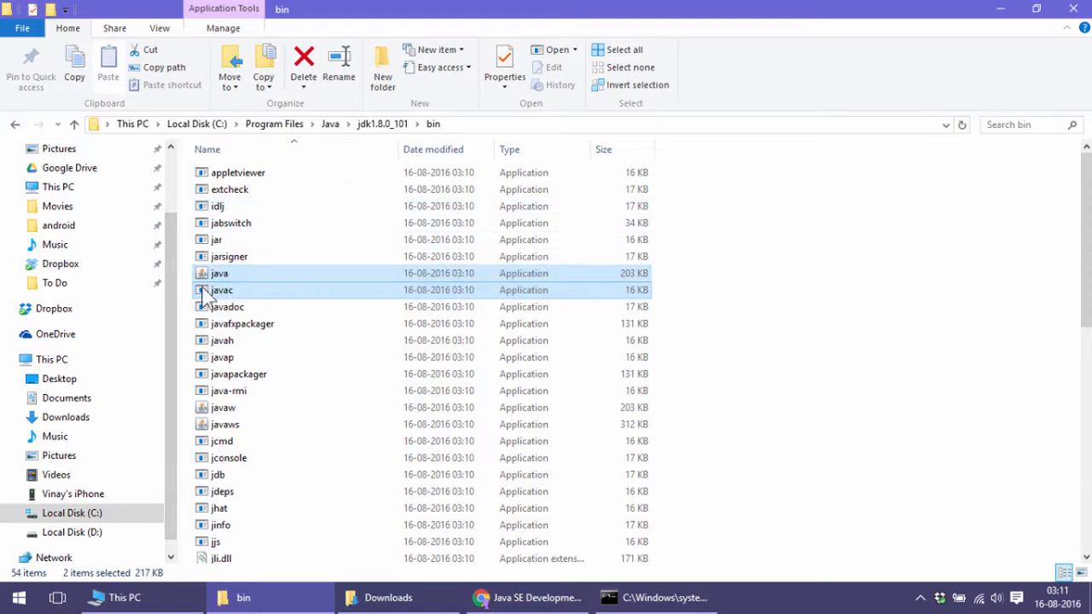
mouse_move(265, 290)
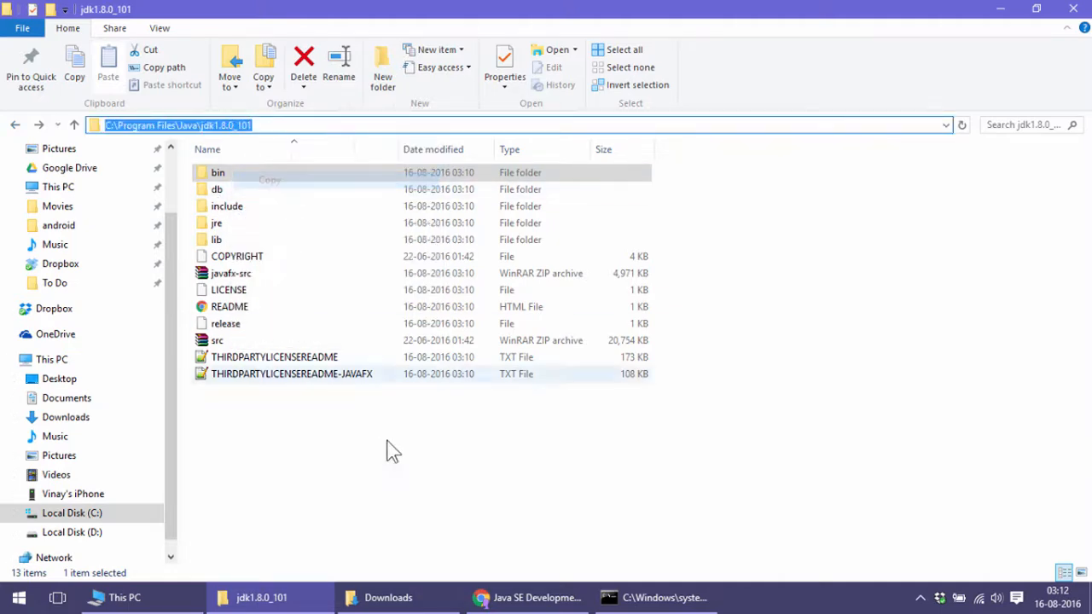
Search 'environ' from Start and reach the system environment variables settings.
left_click(17, 597)
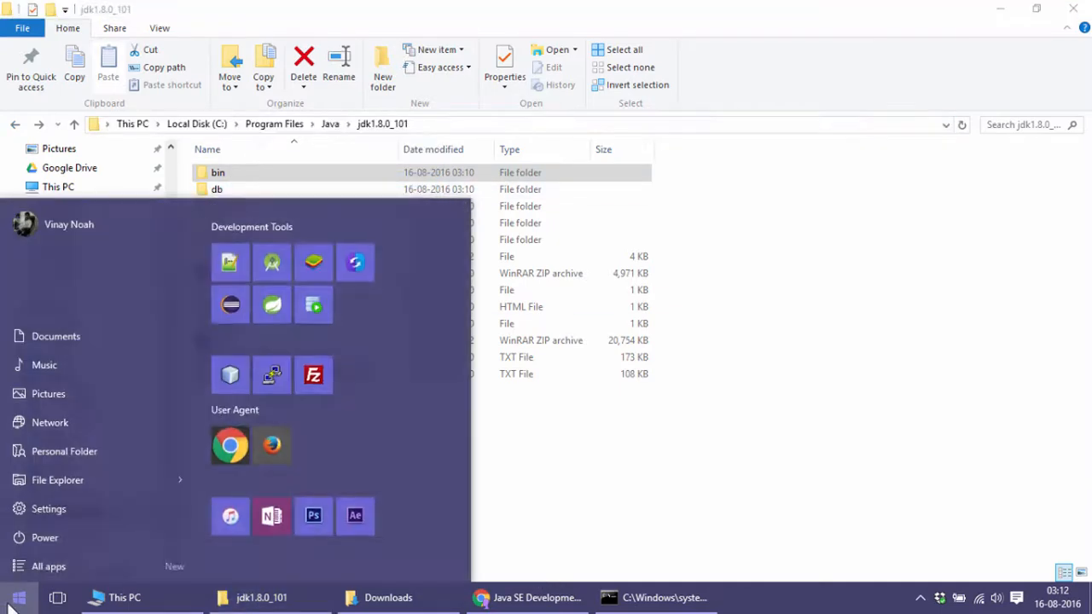
type("environ")
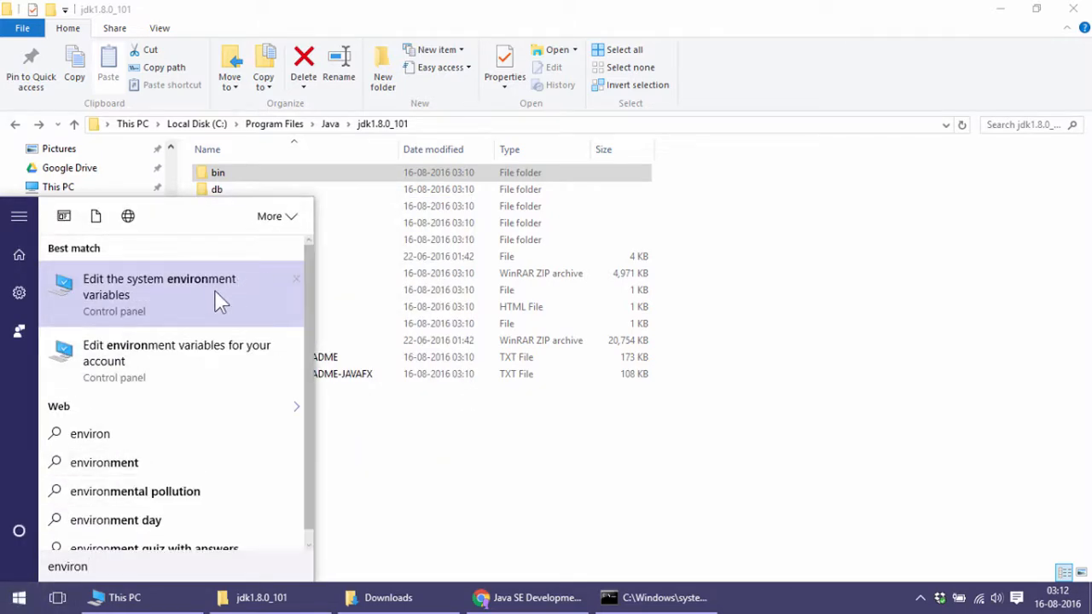
left_click(159, 287)
type("JA")
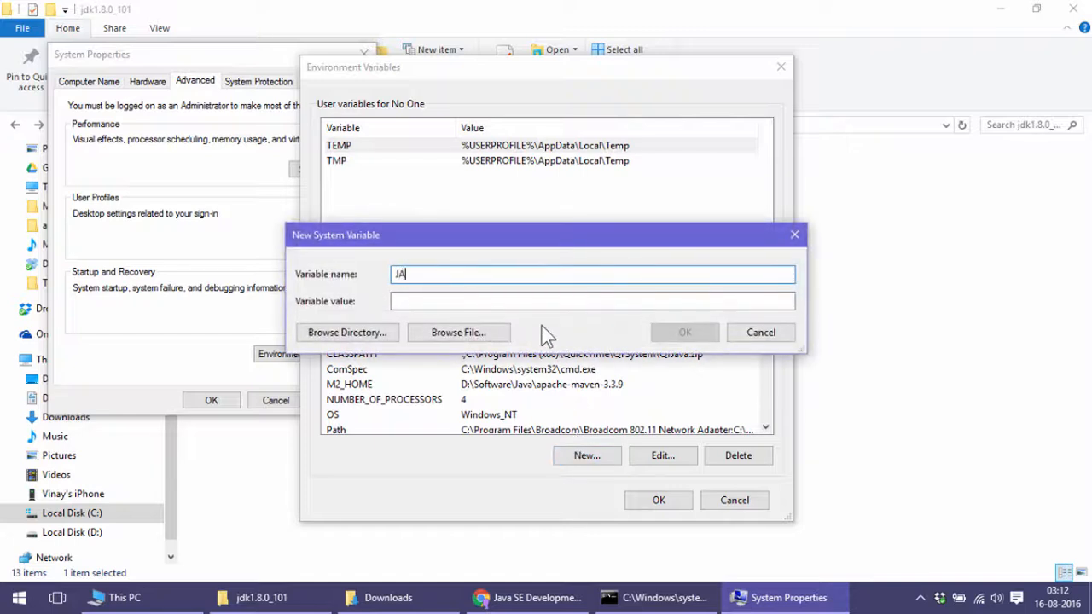
Enter a new system variable JAVA_HOME with value C:\Program Files\Java\jdk1.8.0_101.
type("VA_HOME")
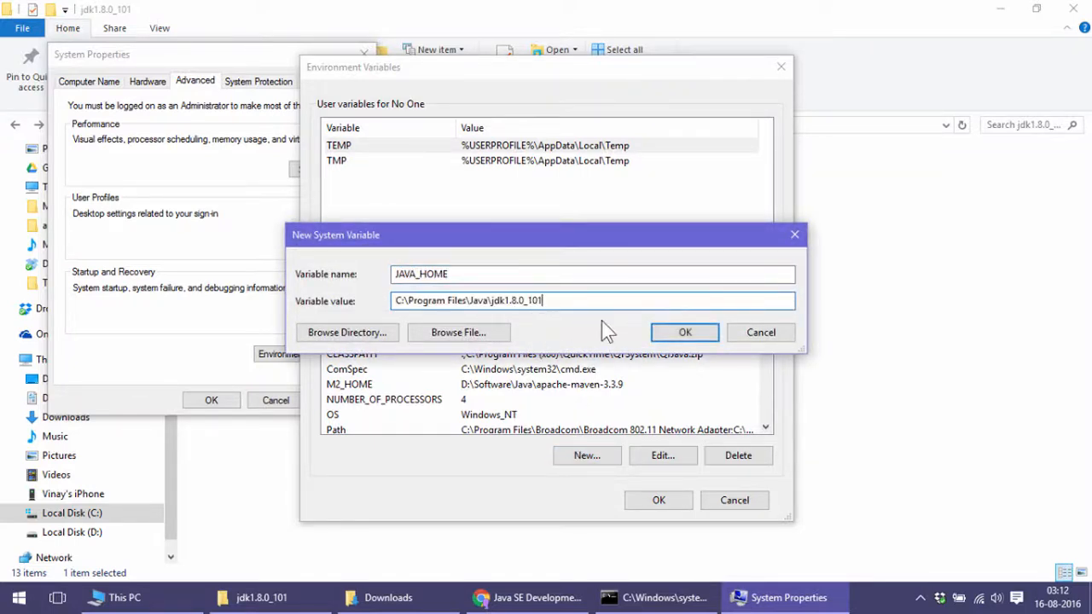
double_click(498, 300)
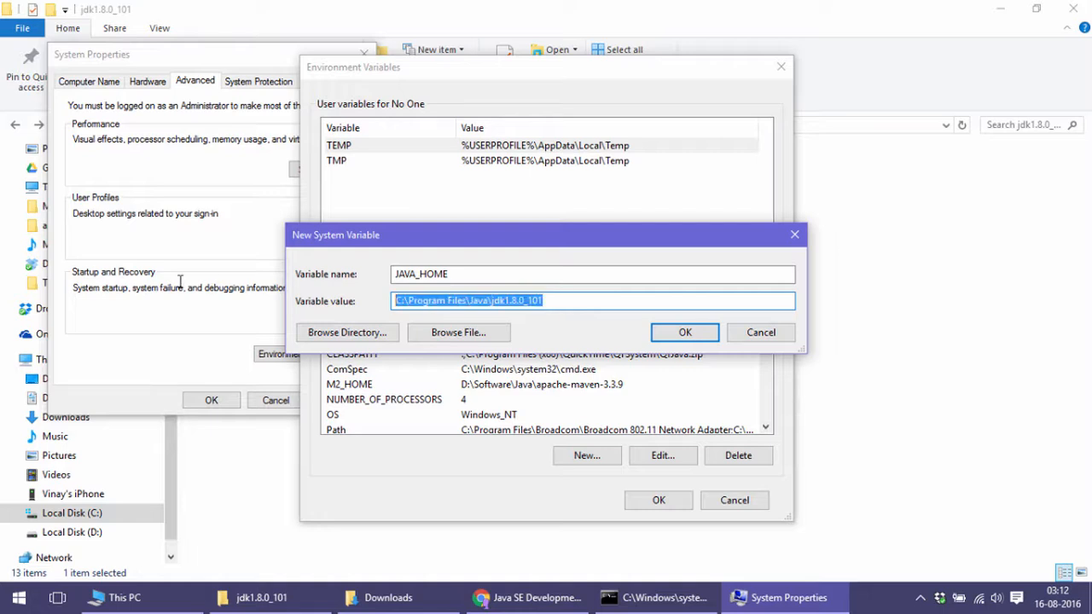
mouse_move(482, 412)
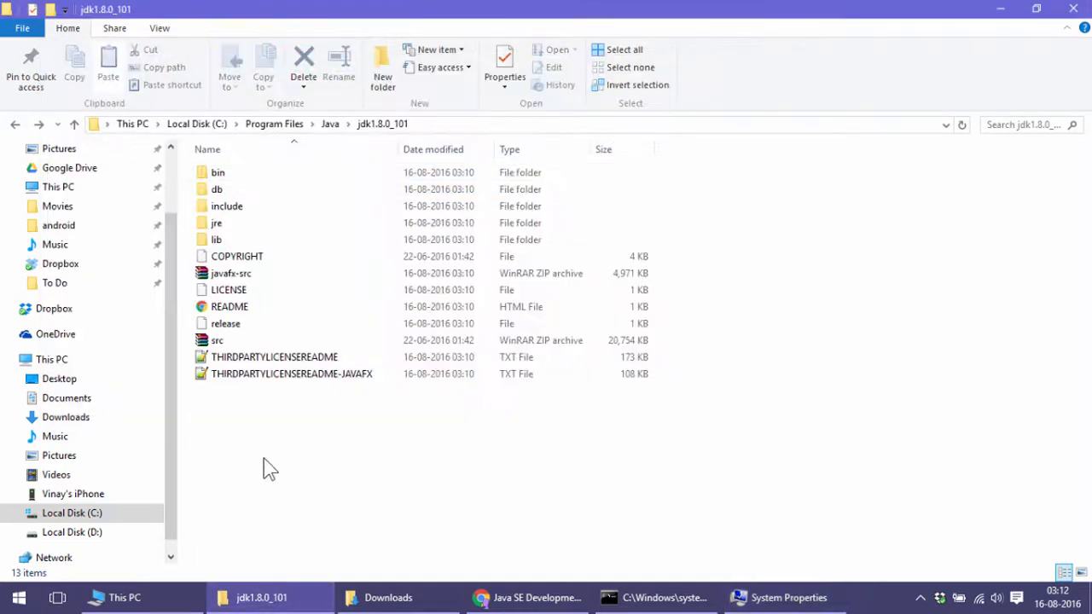
left_click(218, 172)
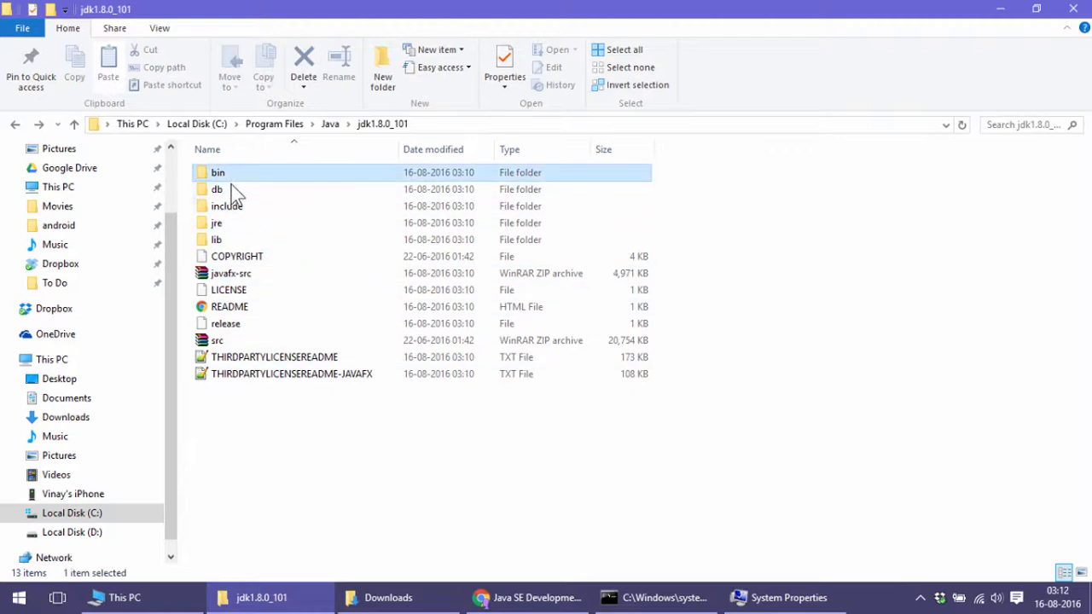
double_click(215, 222)
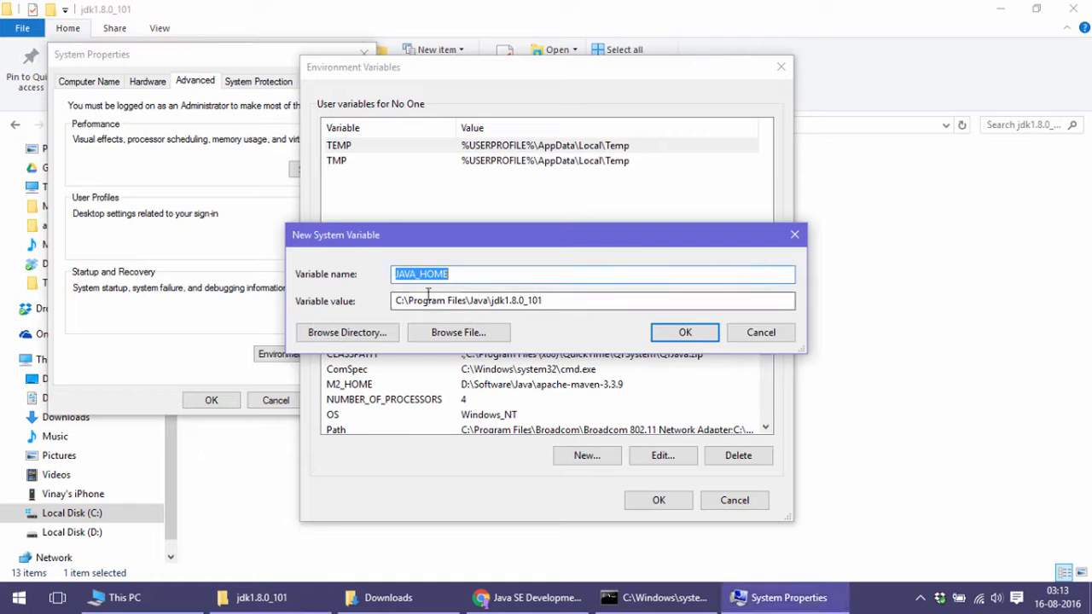
left_click(684, 331)
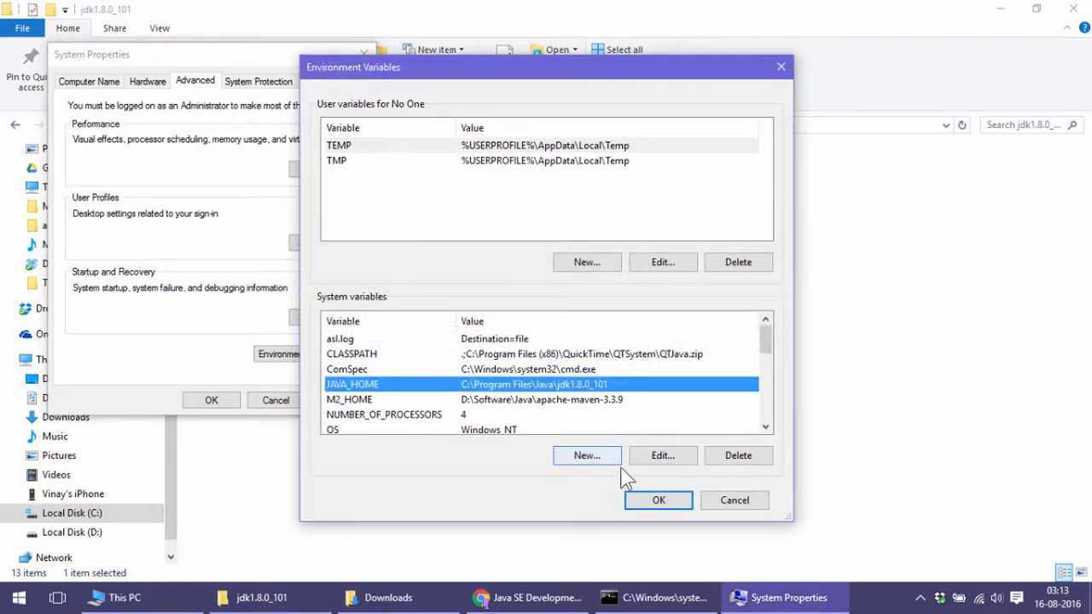
mouse_move(587, 454)
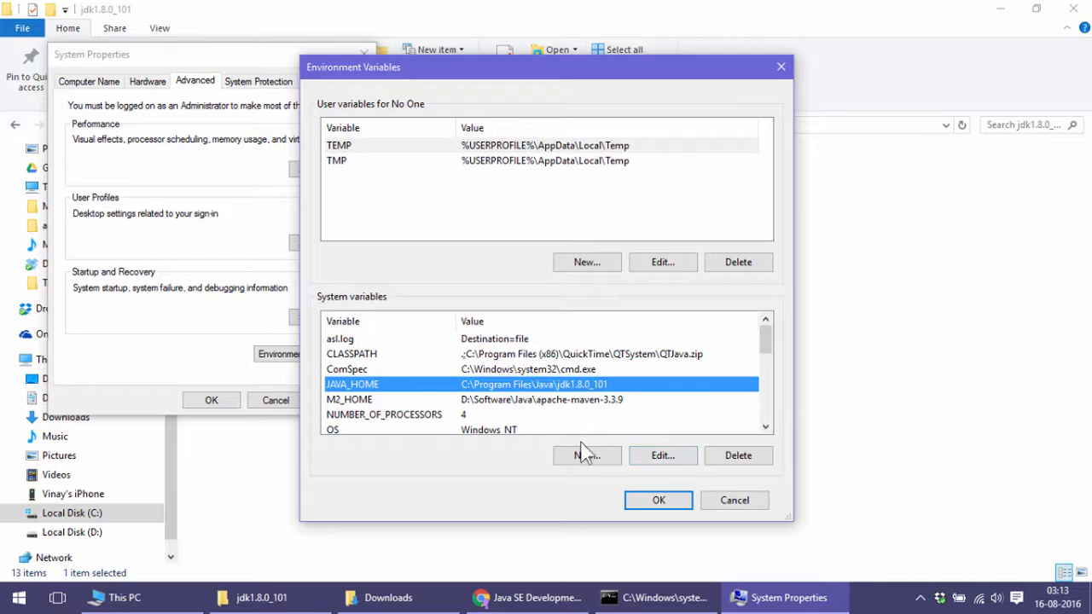
left_click(384, 353)
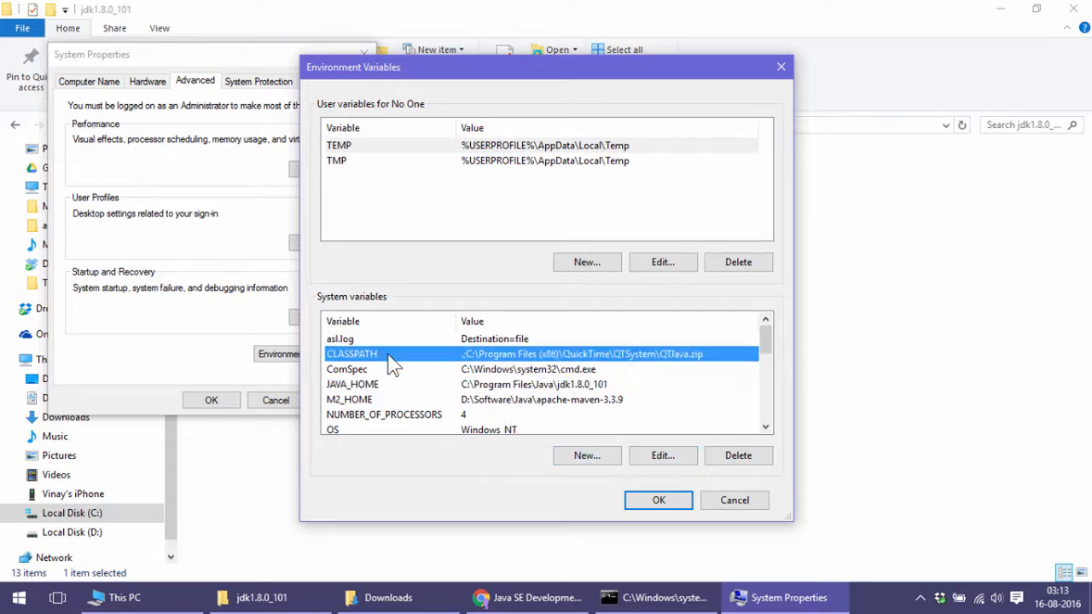
Edit the system Path variable as a single line of text.
scroll("down", 3)
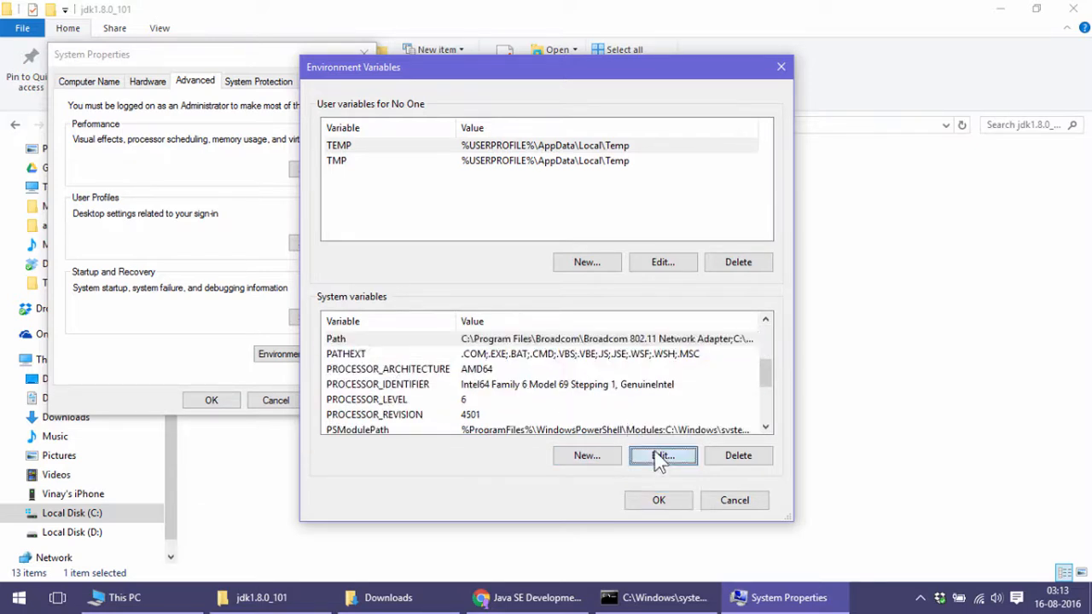
left_click(662, 454)
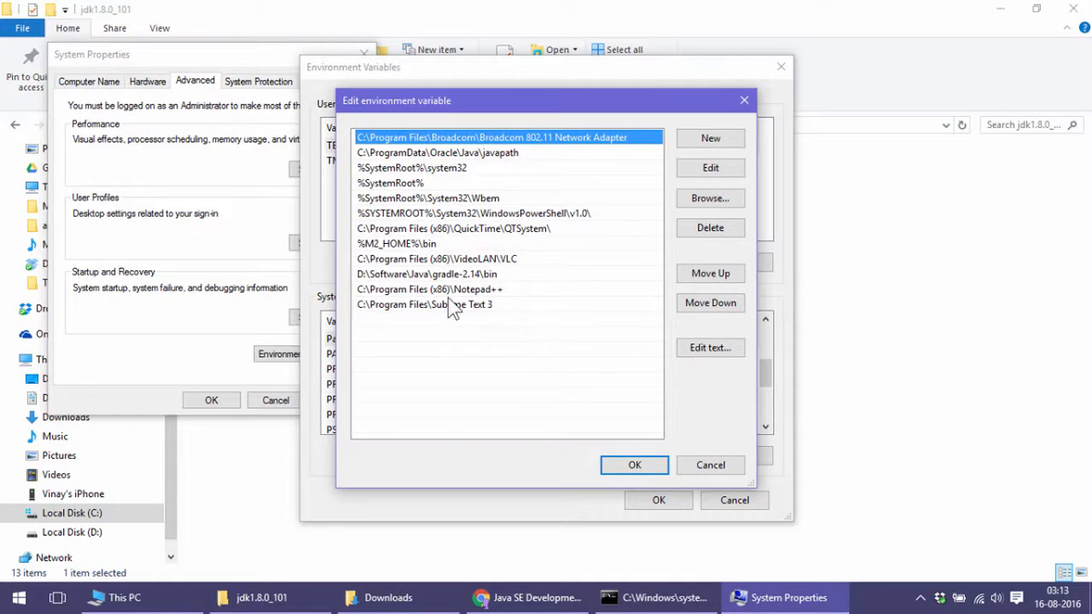
mouse_move(805, 168)
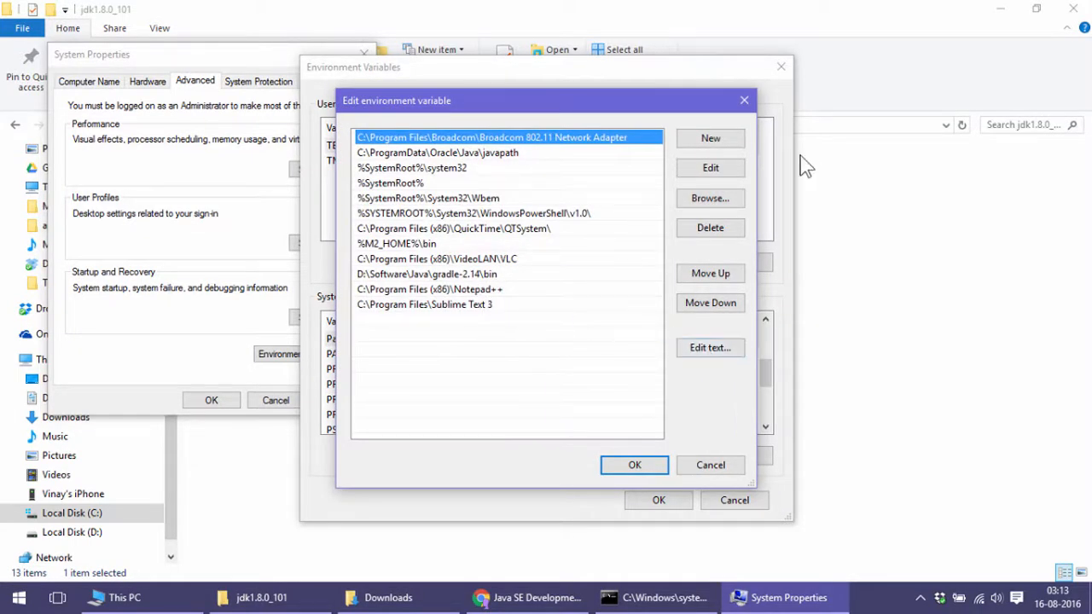
mouse_move(526, 307)
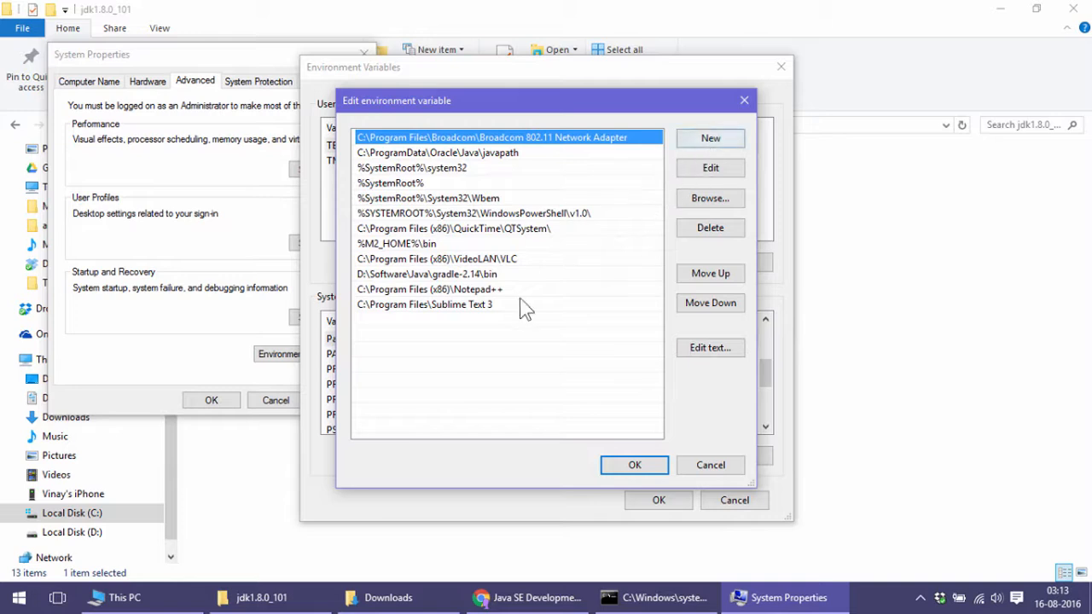
mouse_move(710, 348)
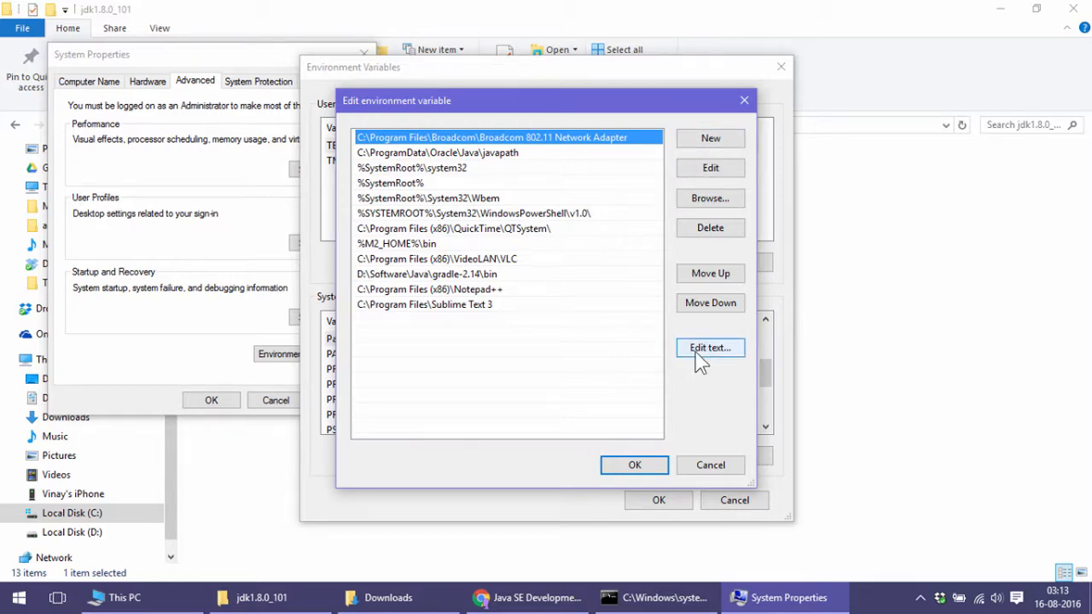
left_click(710, 348)
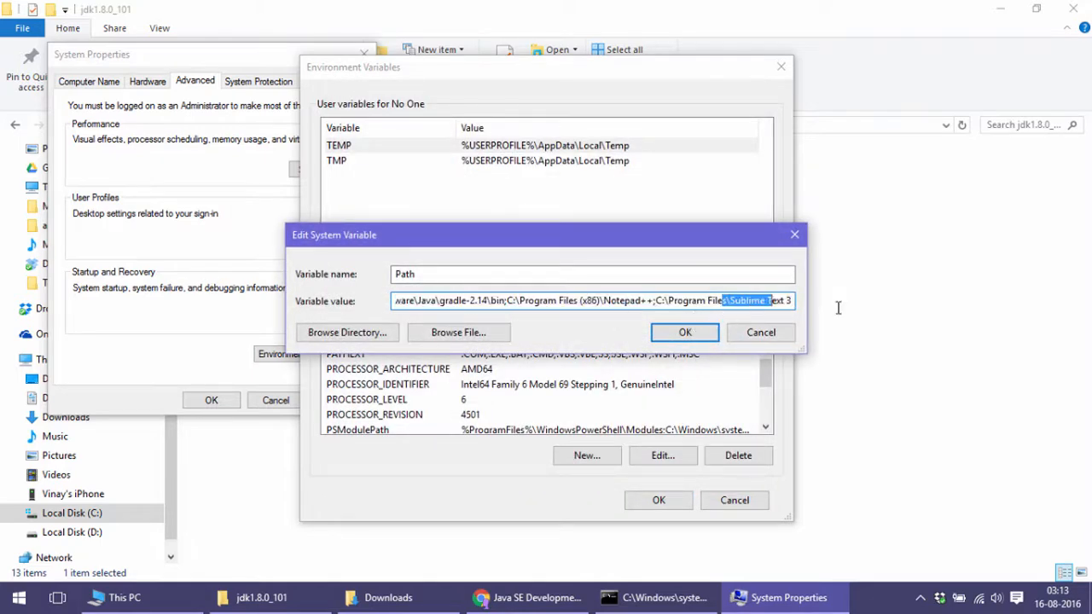
left_click(778, 301)
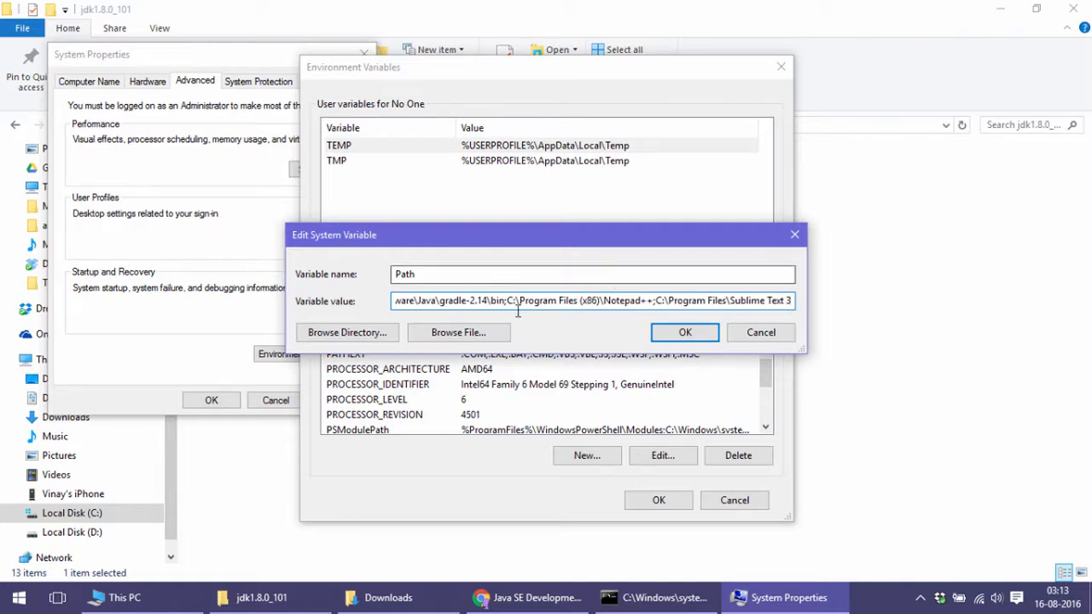
Prepend %JAVA_HOME%\bin; to the start of the Path value.
triple_click(592, 300)
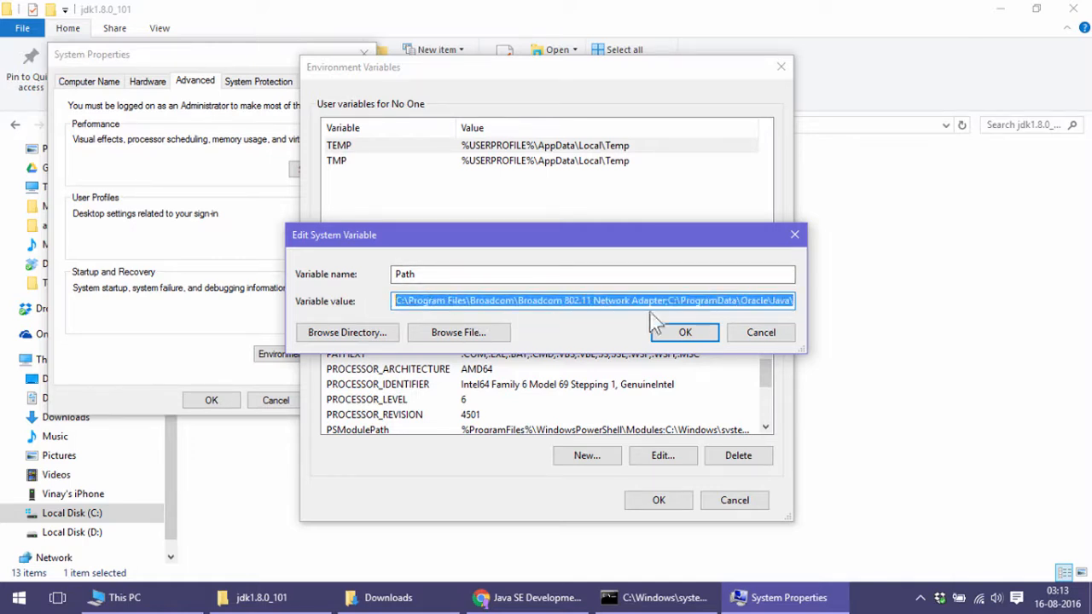
left_click(398, 301)
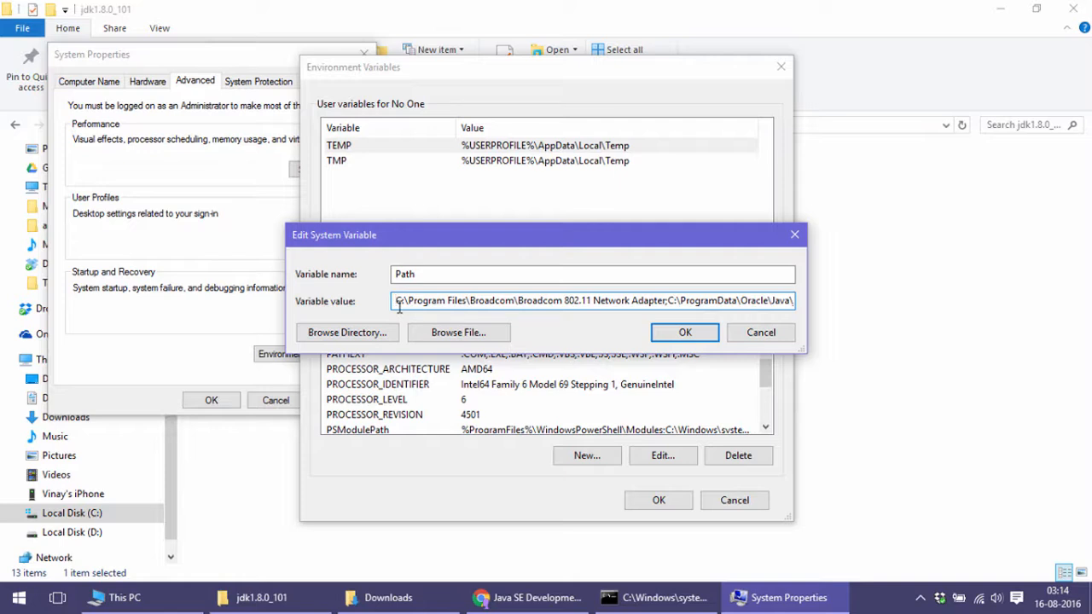
type("C:\\Program Files\\Java\\jdk1.8.0_101;")
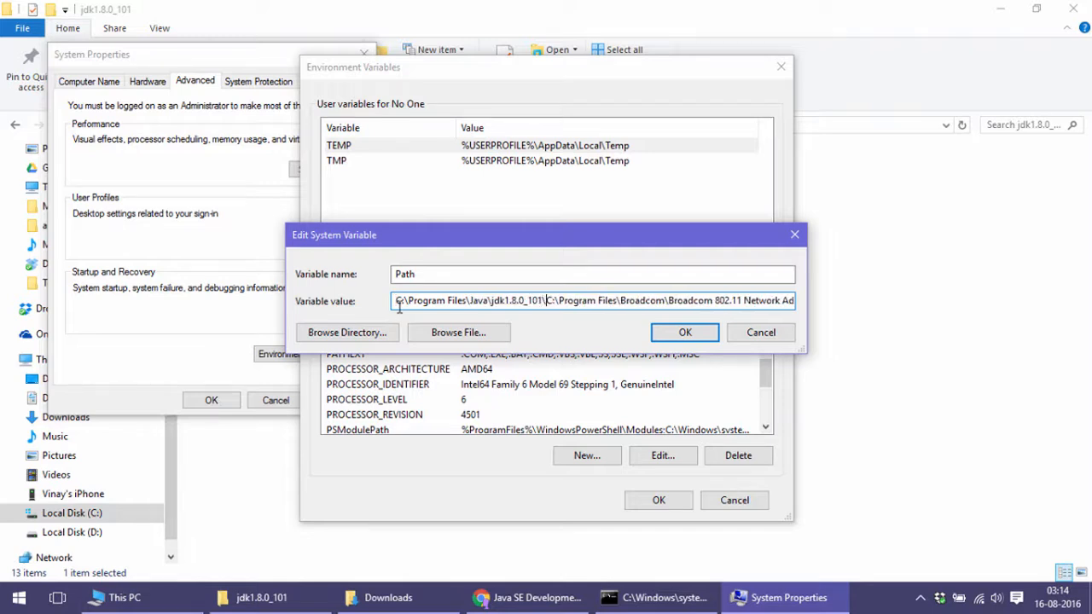
type("\\bin;")
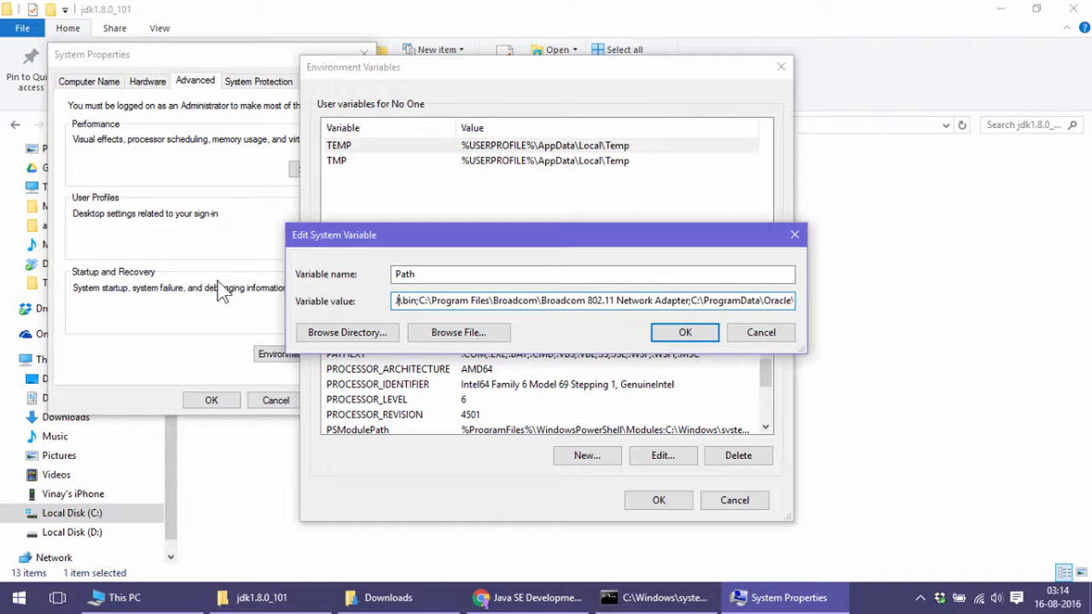
type("%JAVA\\")
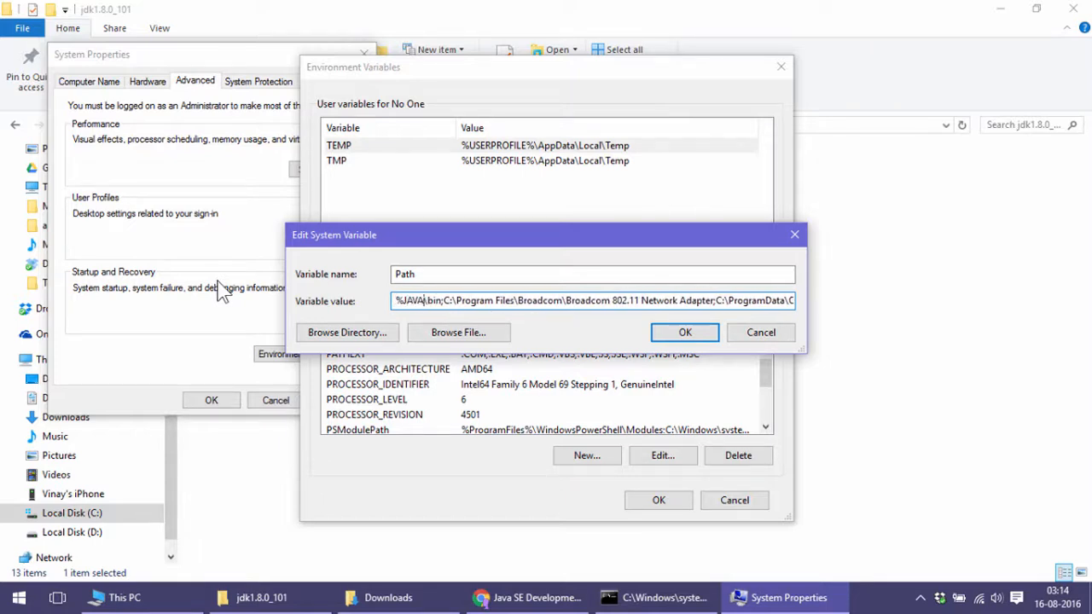
type("_HOME%")
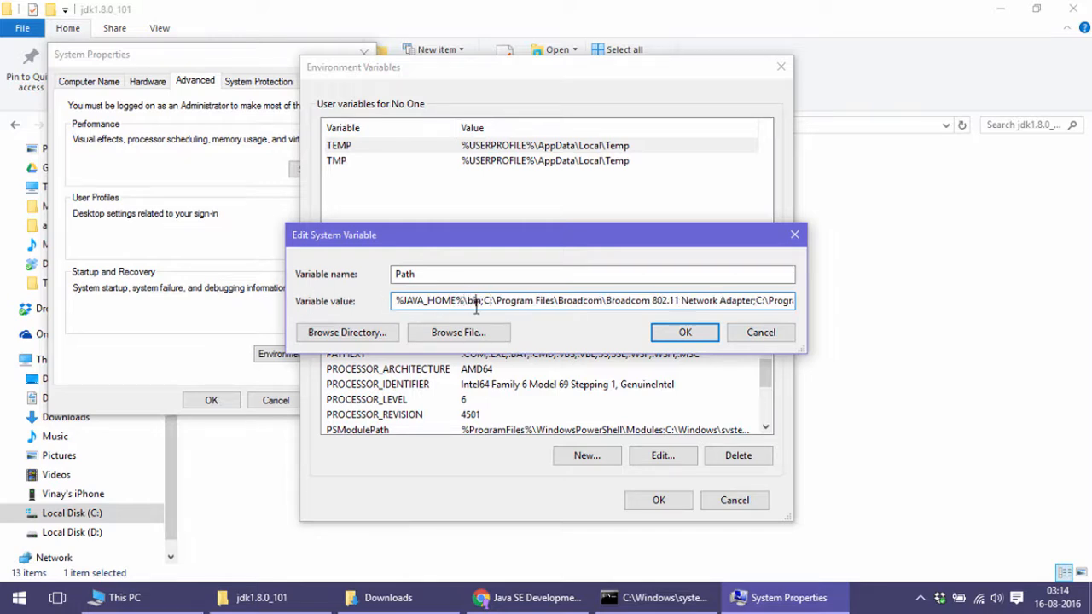
Verify the %JAVA_HOME% spelling, save the Path, and check JAVA_HOME in the list.
left_click(396, 300)
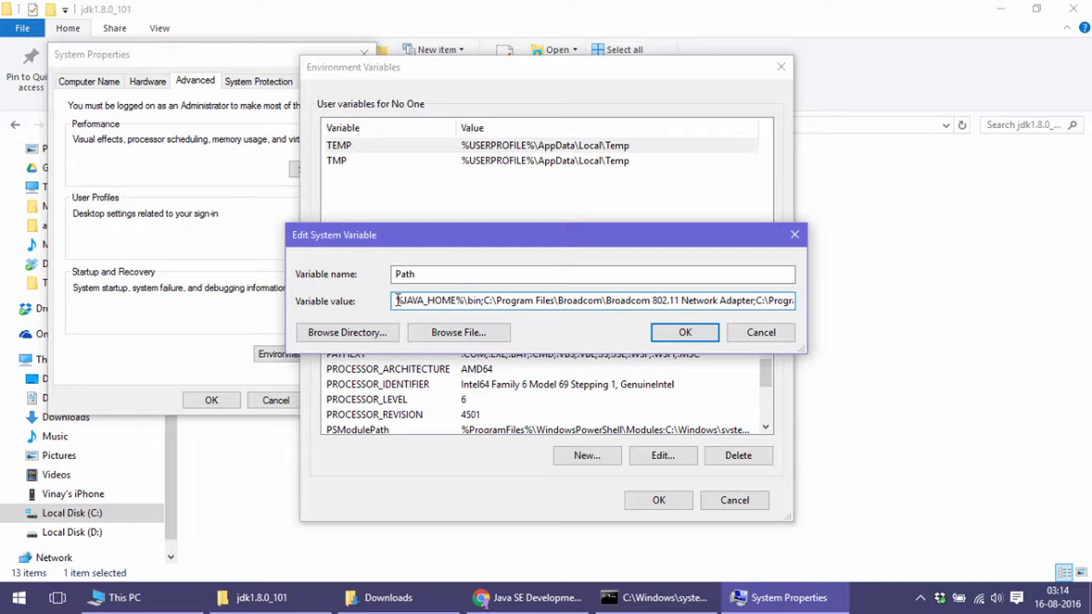
double_click(430, 300)
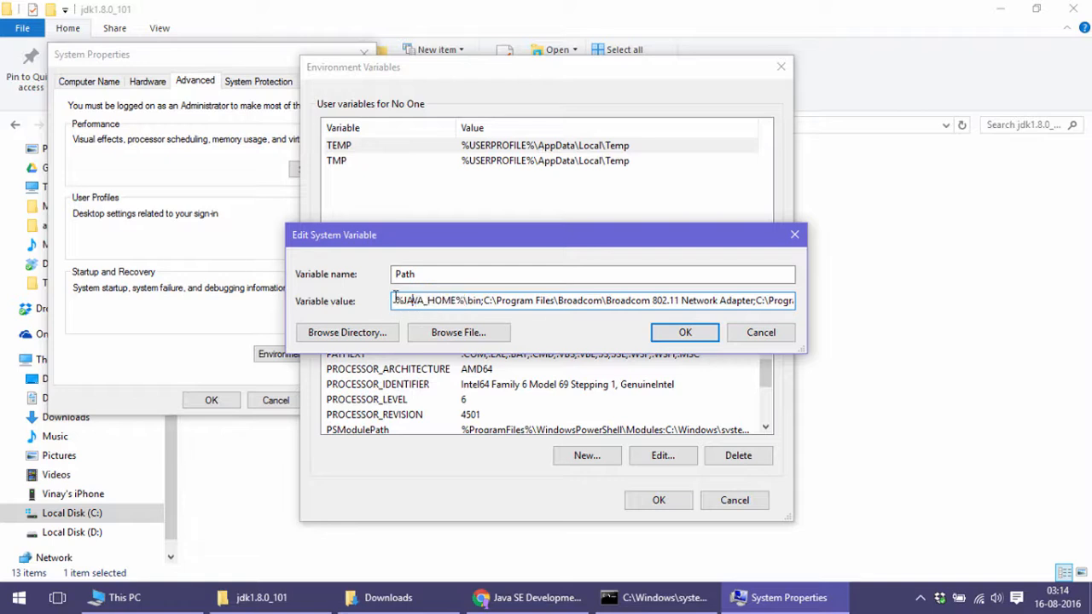
double_click(426, 300)
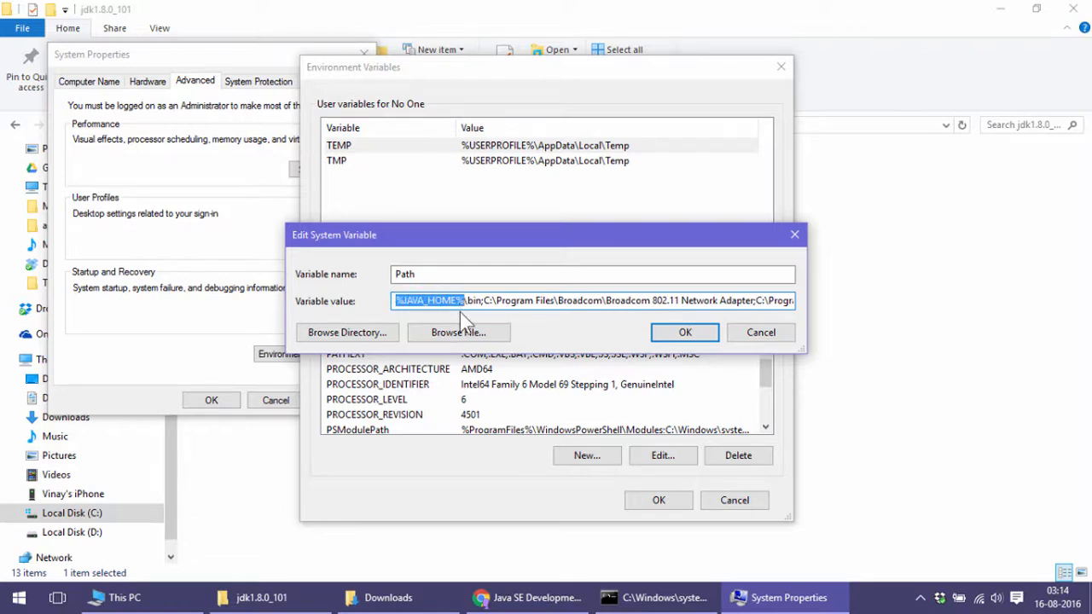
mouse_move(464, 321)
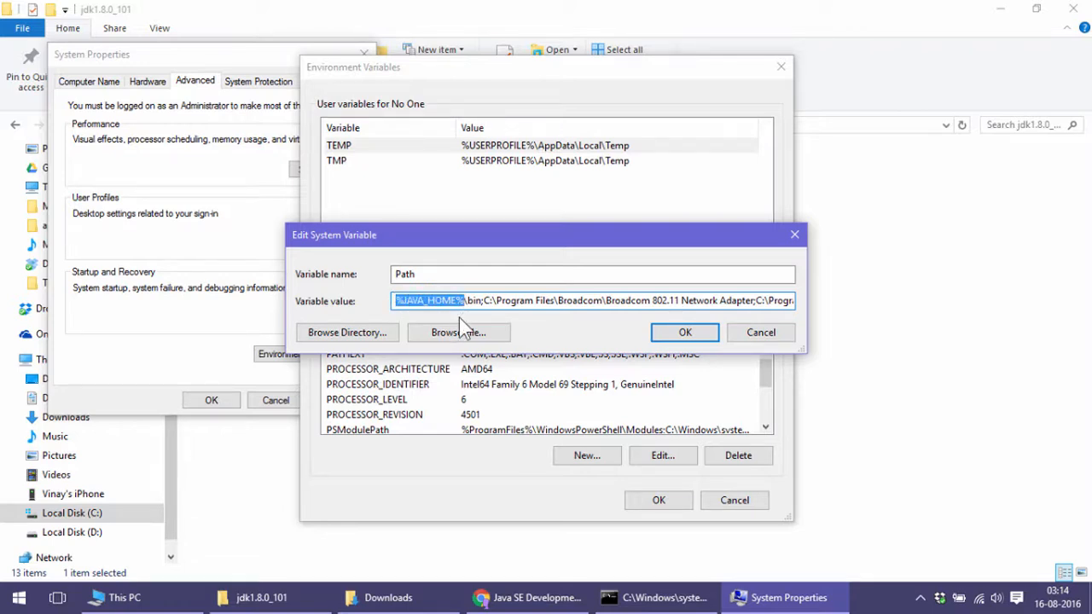
left_click(686, 331)
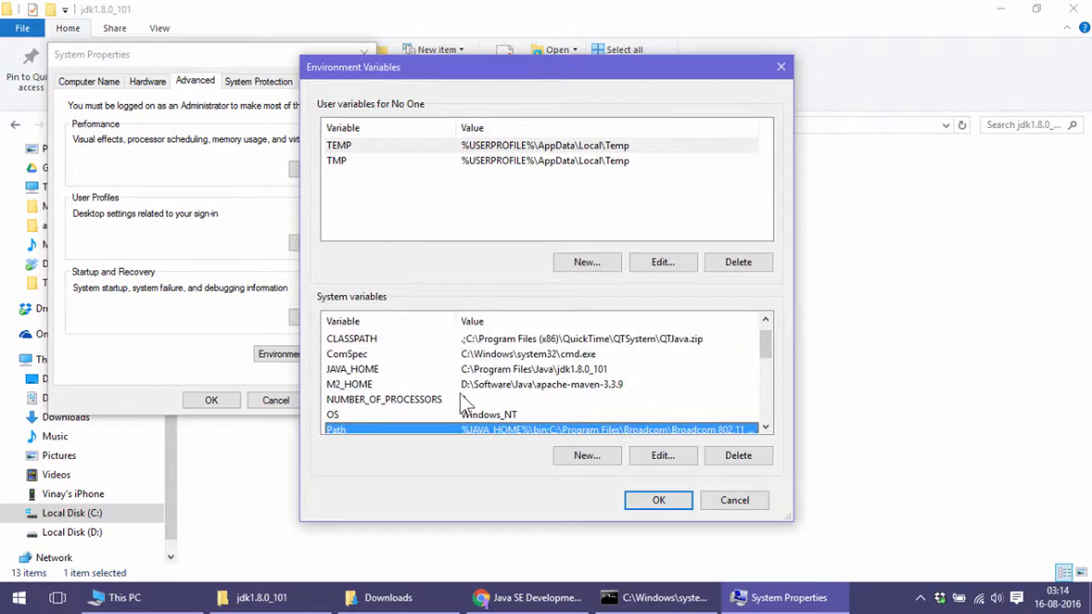
left_click(352, 368)
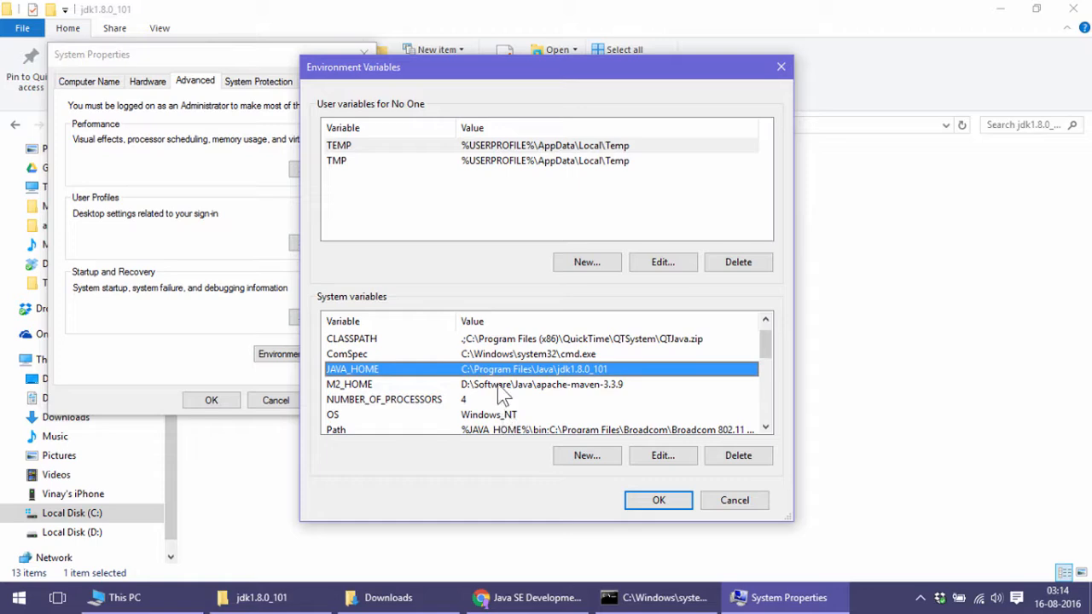
scroll("down", 3)
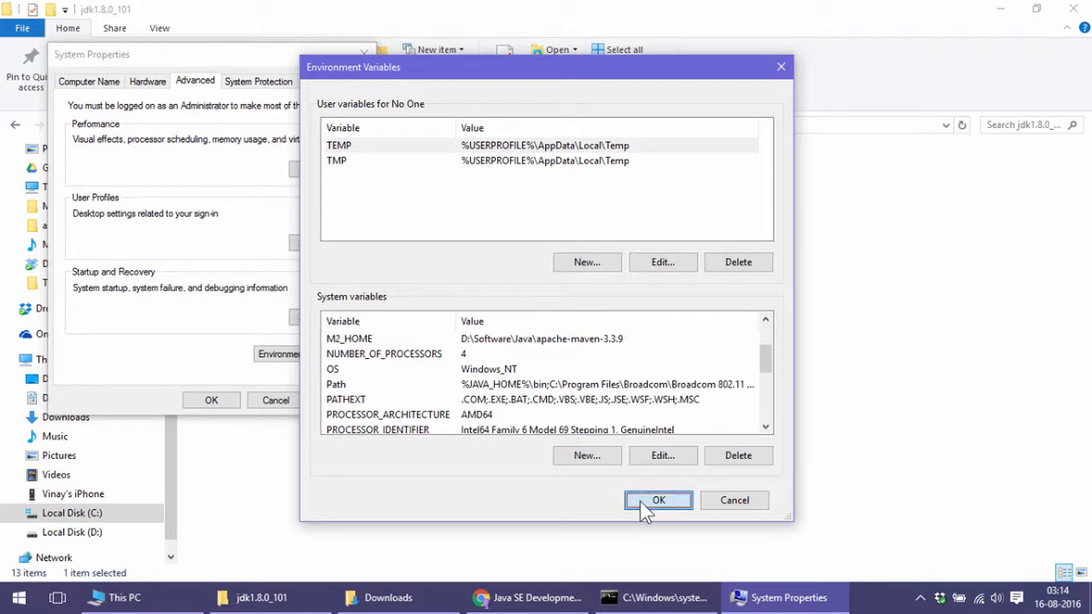
Close Environment Variables and launch Command Prompt via Win+R cmd.
left_click(659, 500)
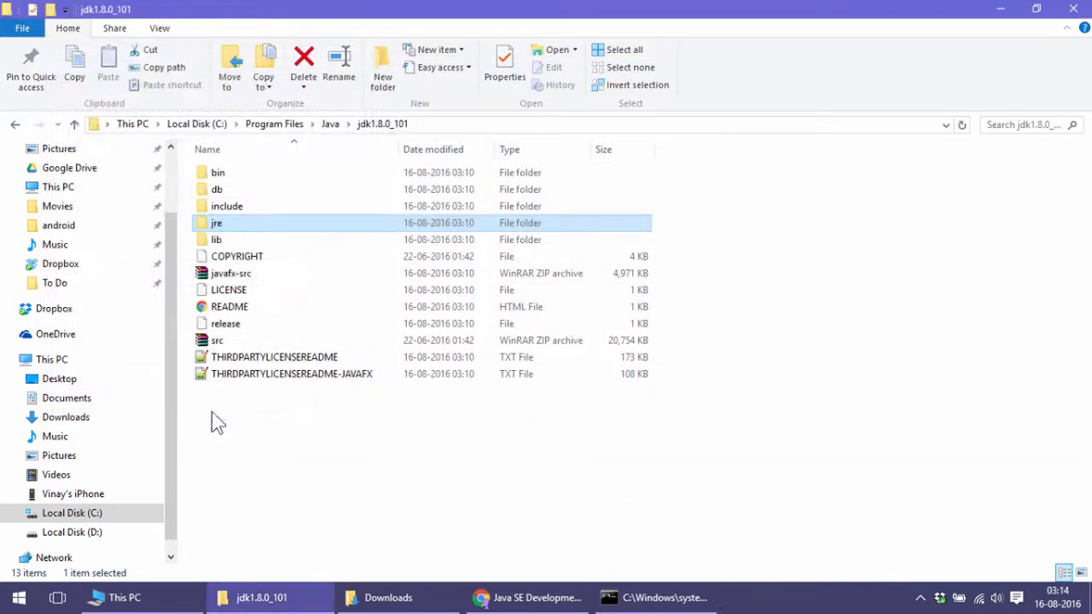
left_click(657, 597)
type("cm")
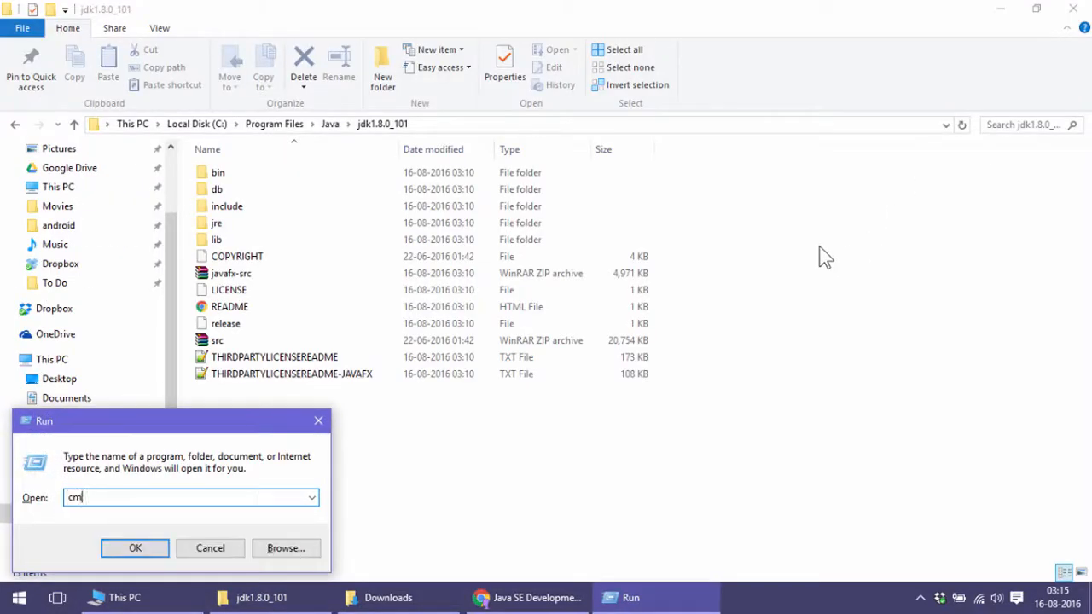
left_click(135, 548)
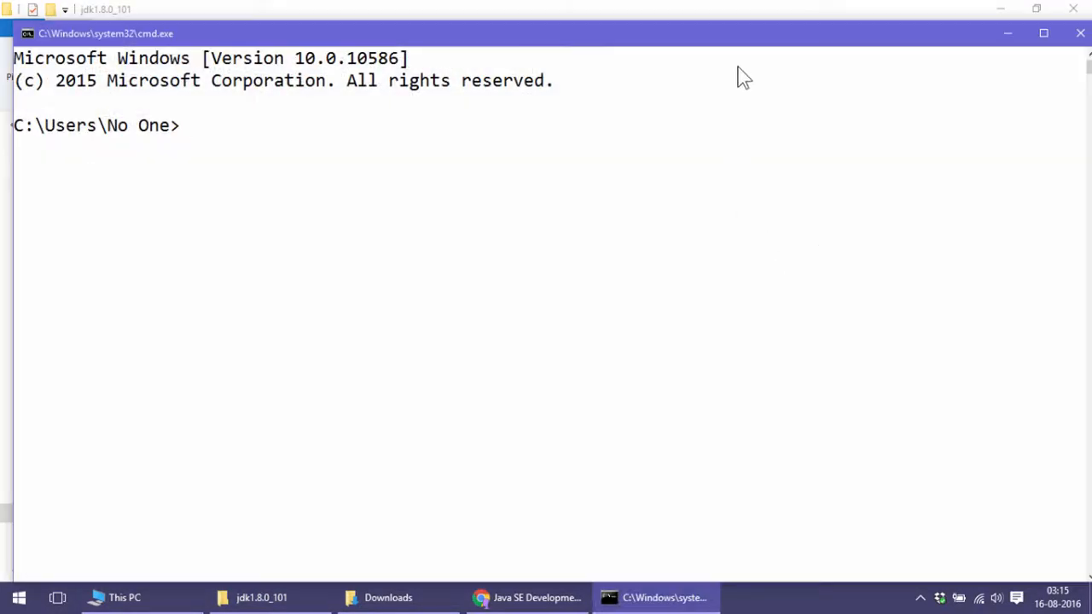
Run javac -version and java -version, both reporting 1.8.0_101.
type("javac")
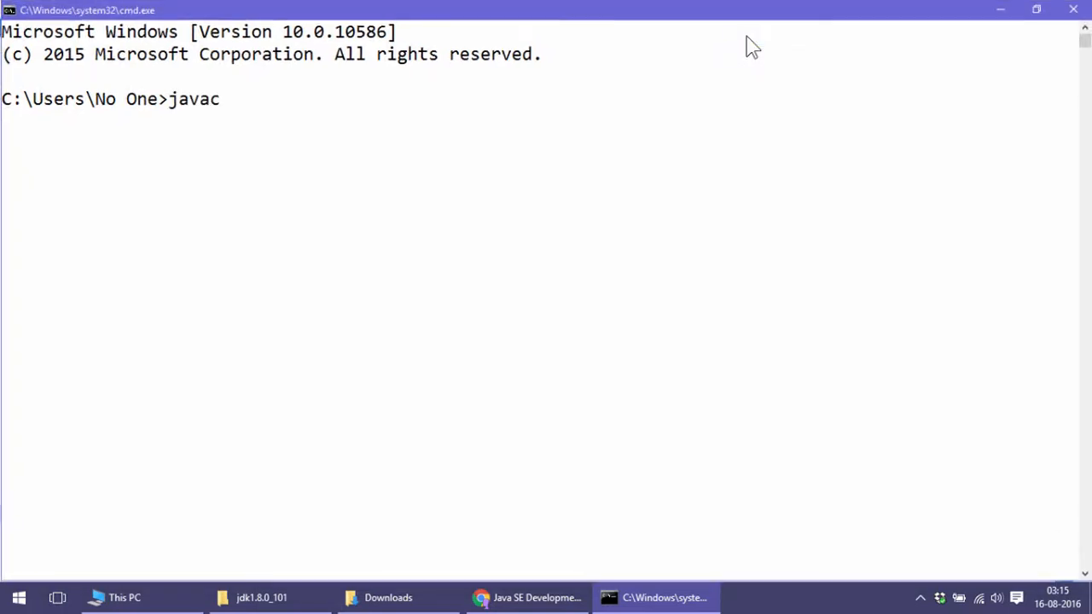
type("-version")
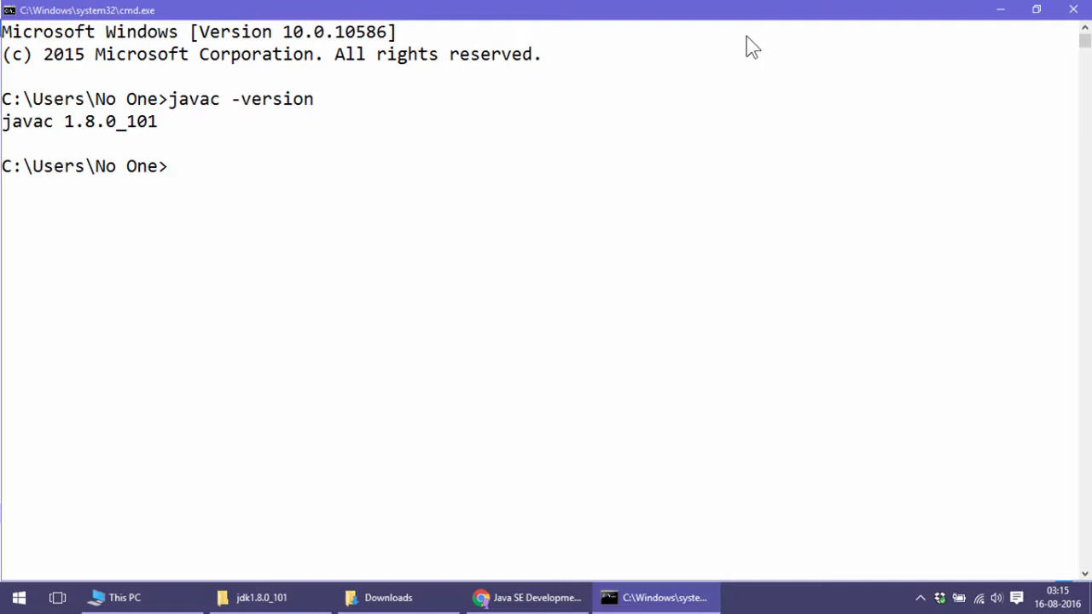
type("java")
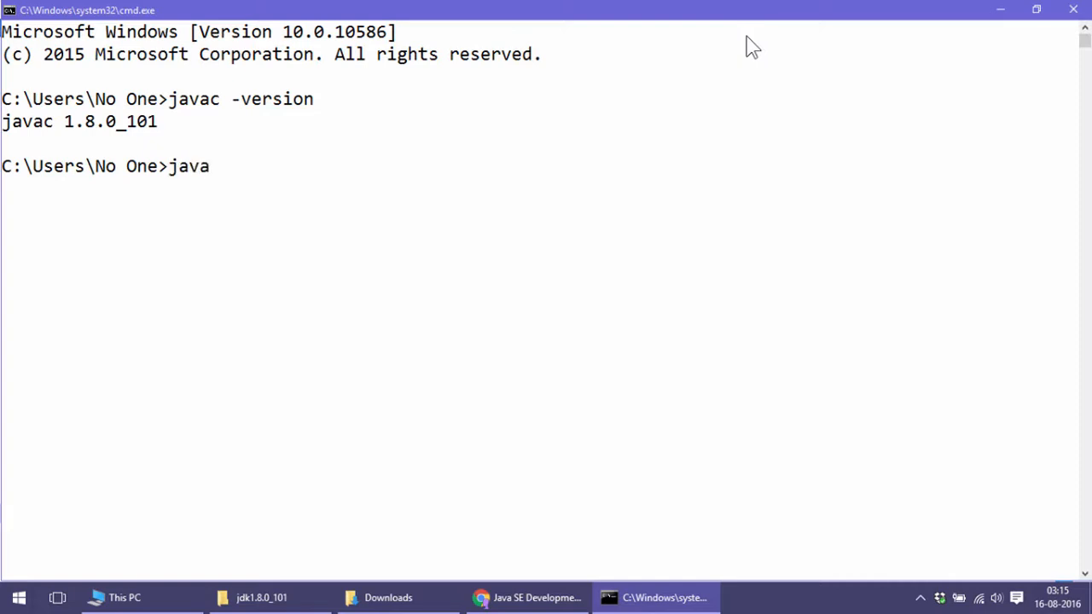
key("Return")
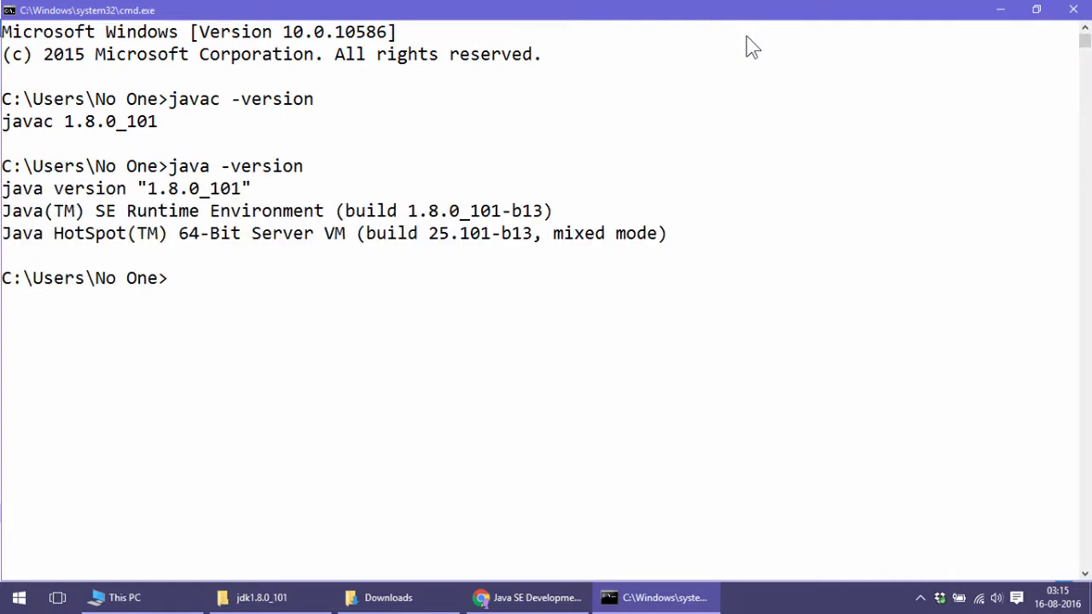